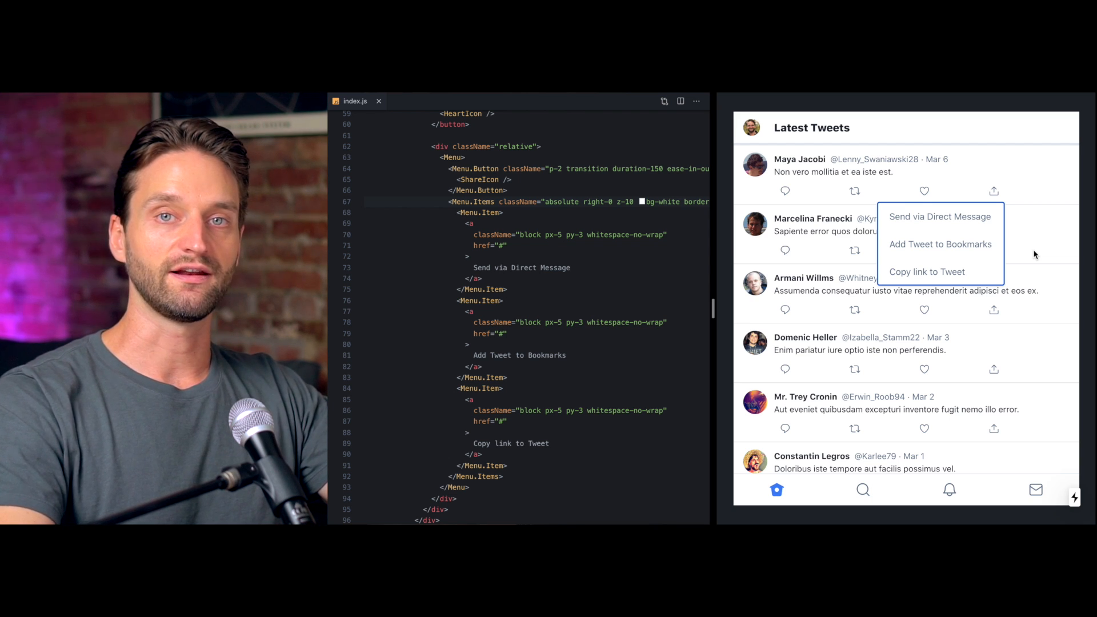
Close and reopen the first tweet's share menu while wrapping the direct-message link in a render prop.
click(994, 191)
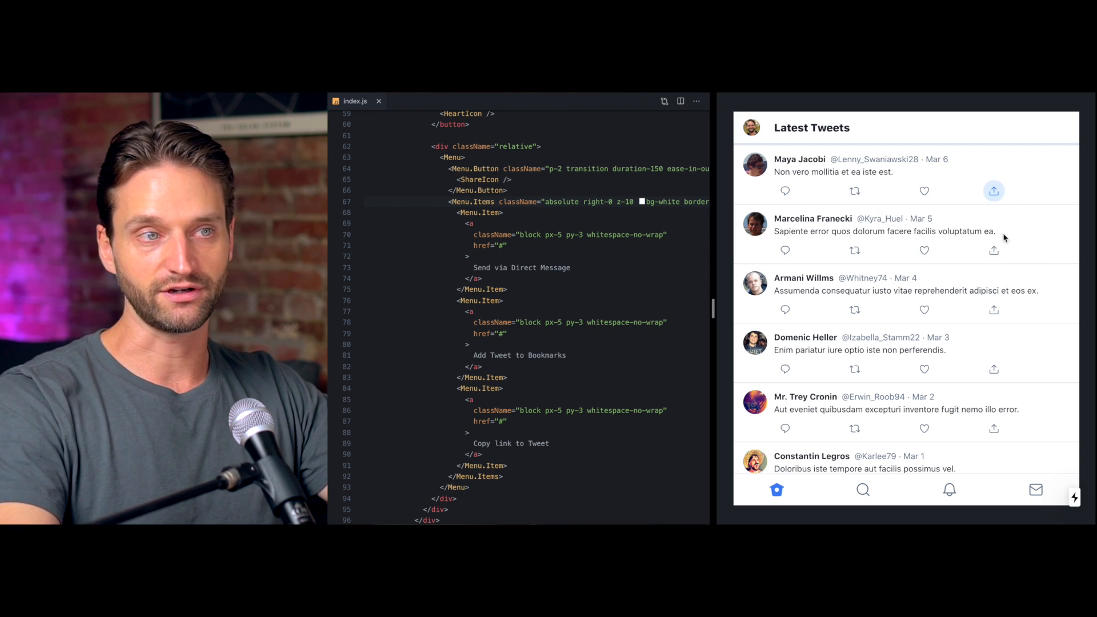
mouse_move(1030, 234)
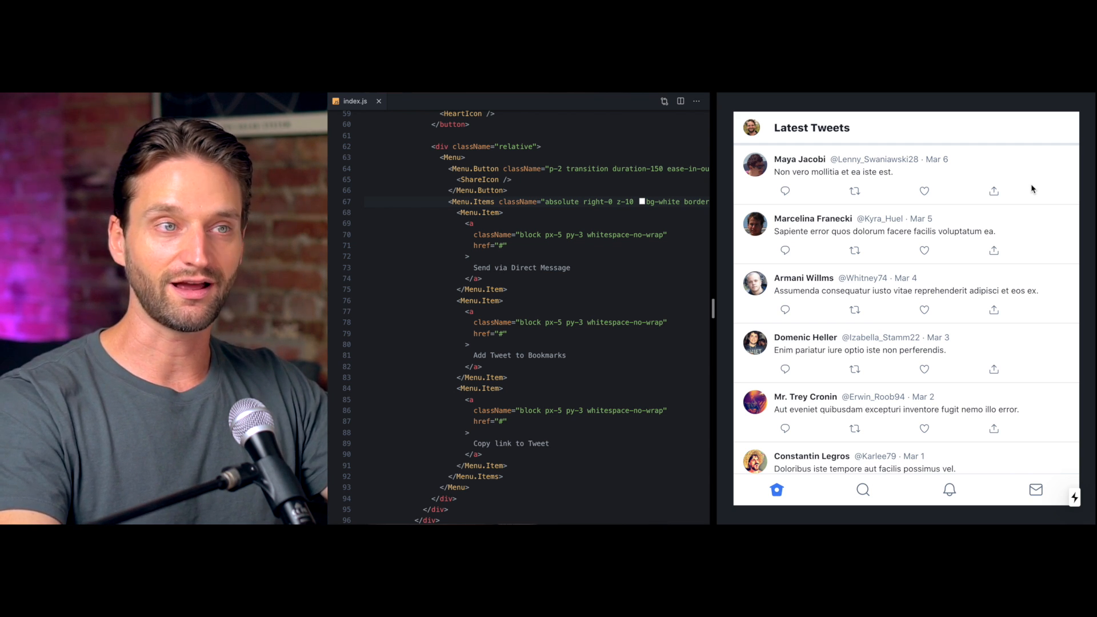
click(994, 190)
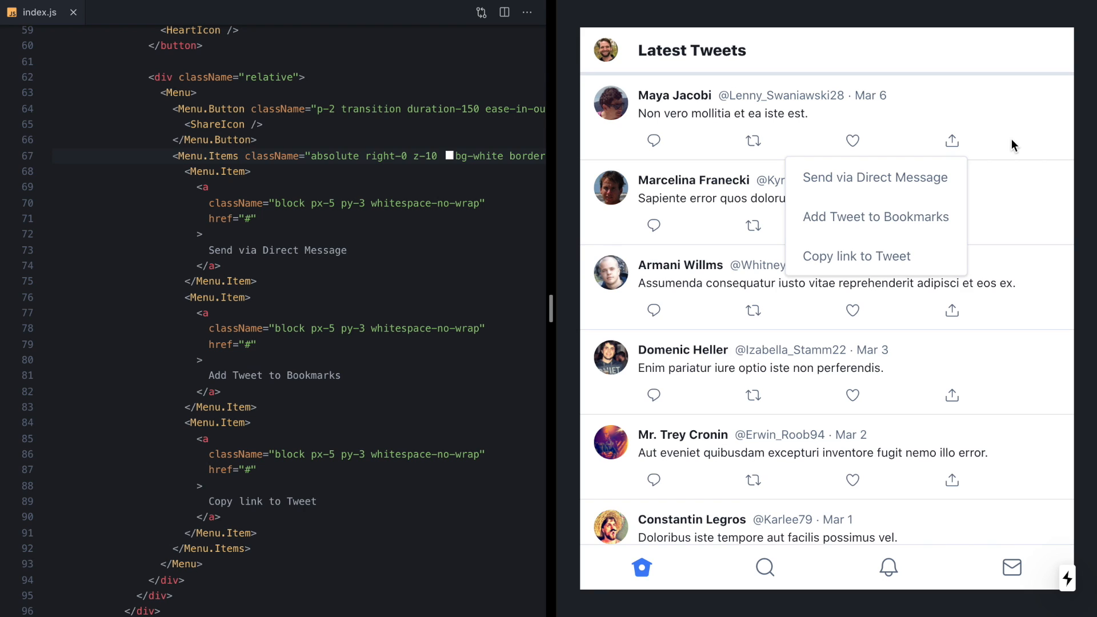
mouse_move(952, 141)
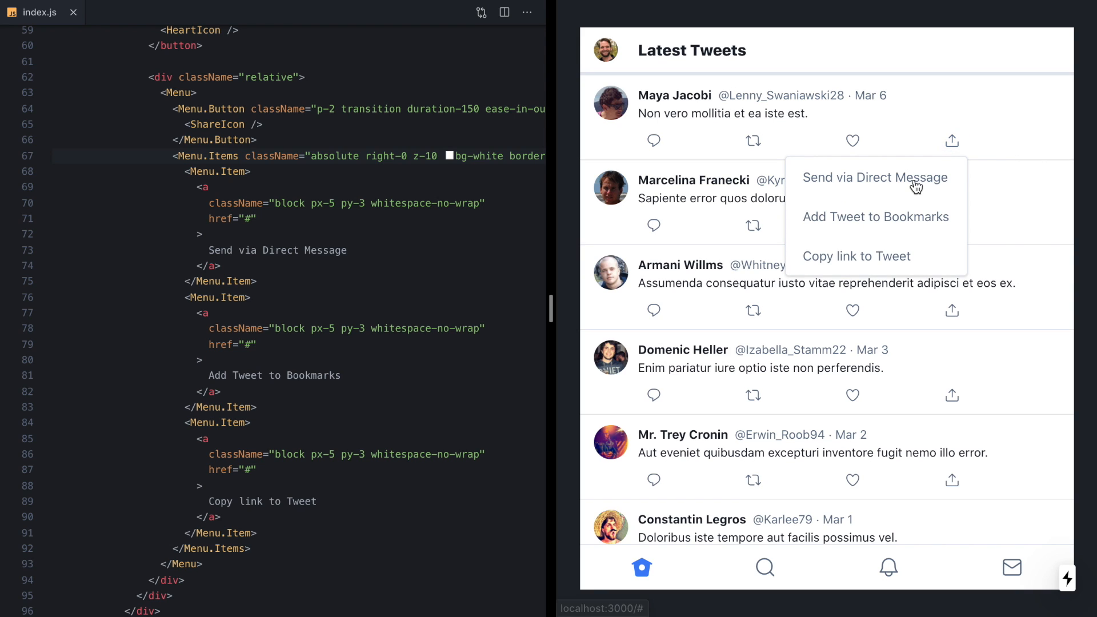
mouse_move(834, 279)
text({({}) => ()
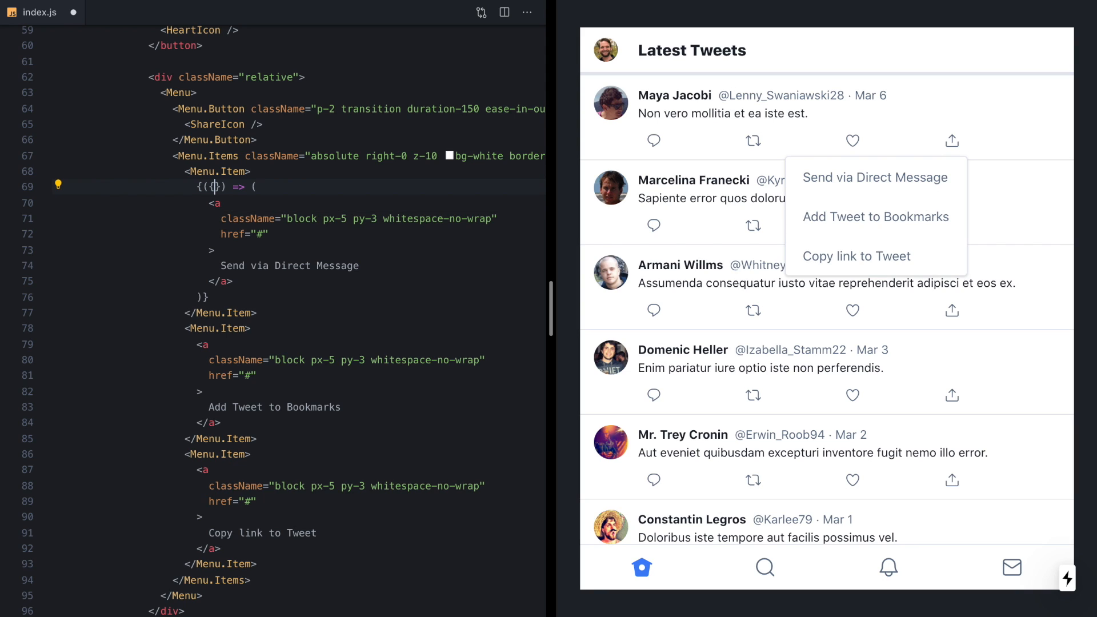
Destructure active and set the link's className to active ? "bg-cool-gray-200" : "".
text(active)
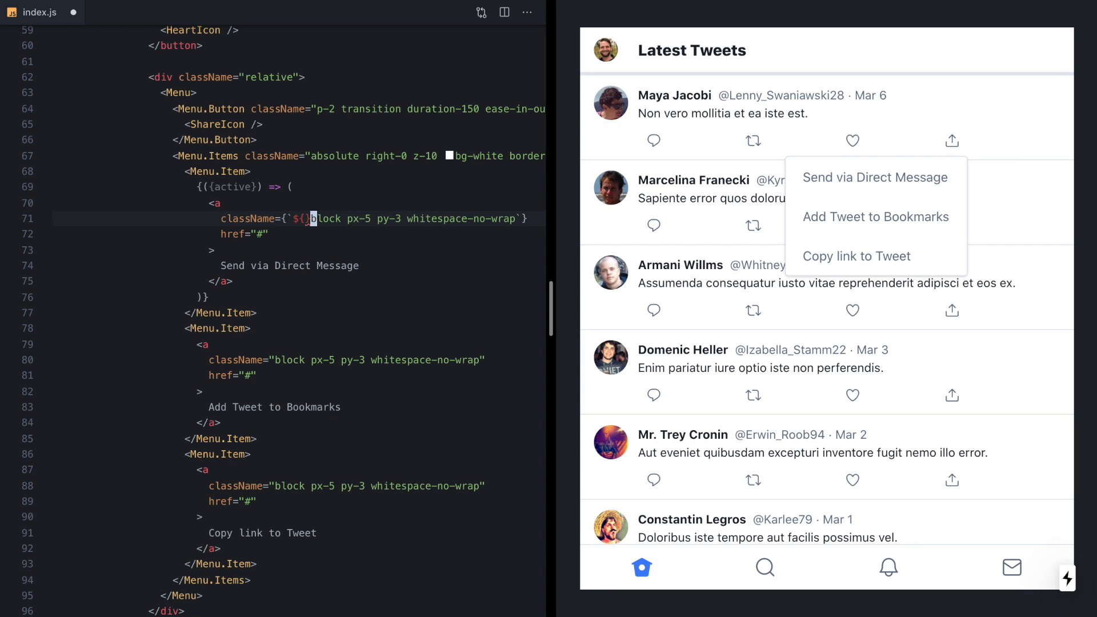
text(active ? 'bg)
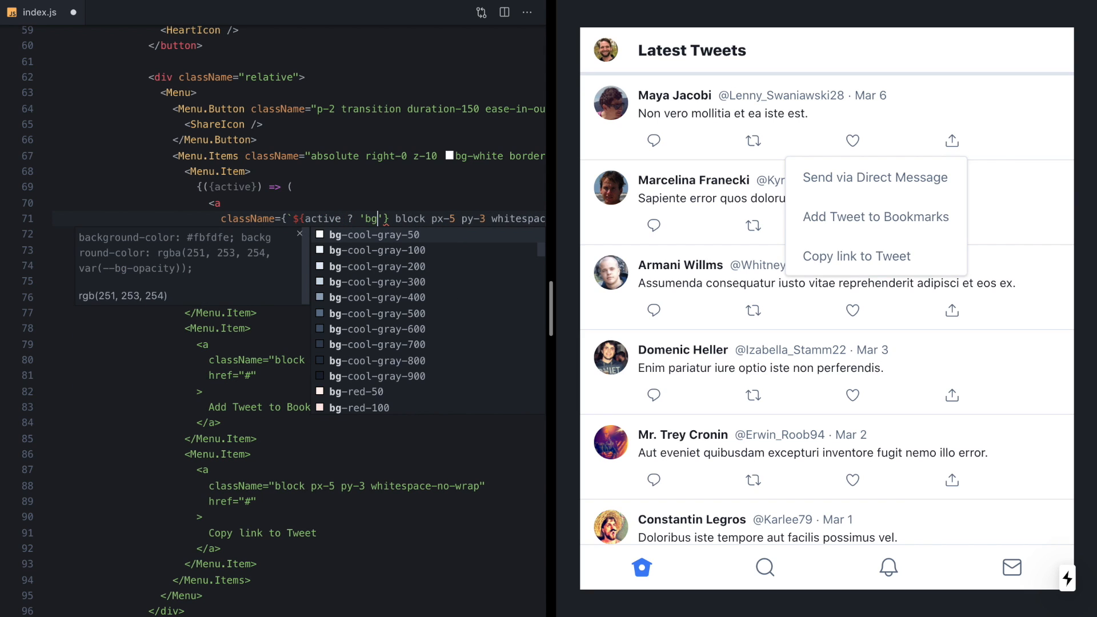
text(-)
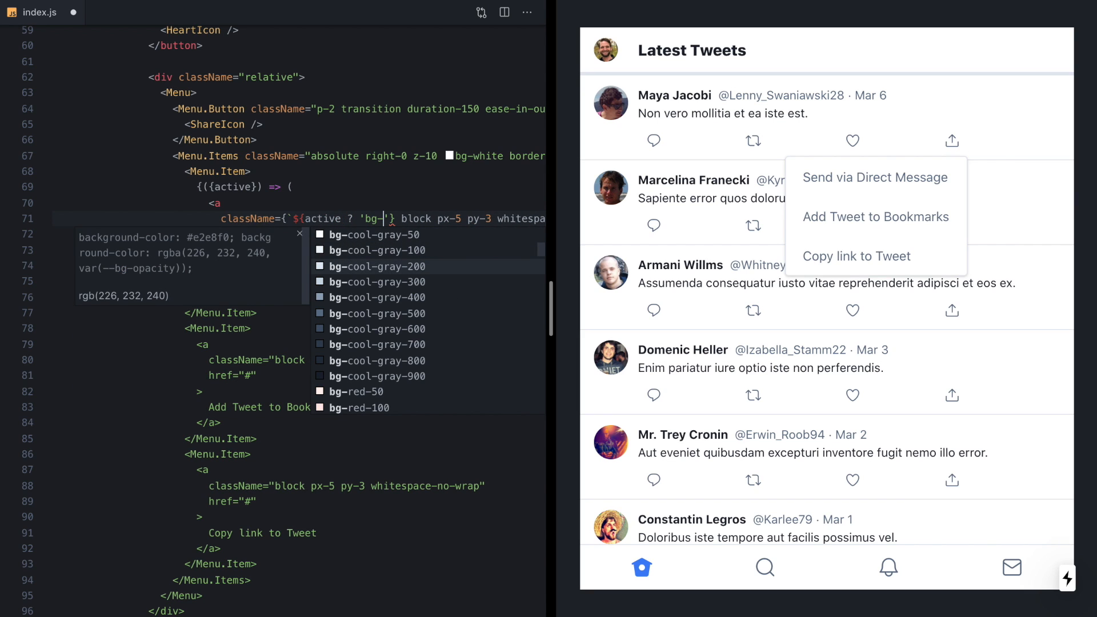
click(376, 266)
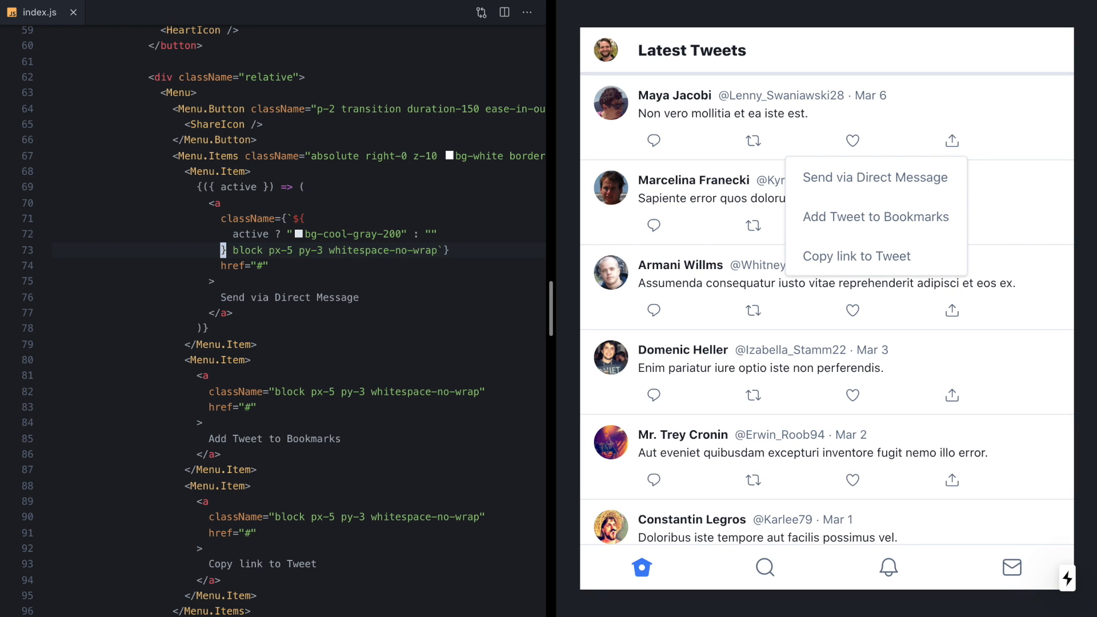
mouse_move(993, 200)
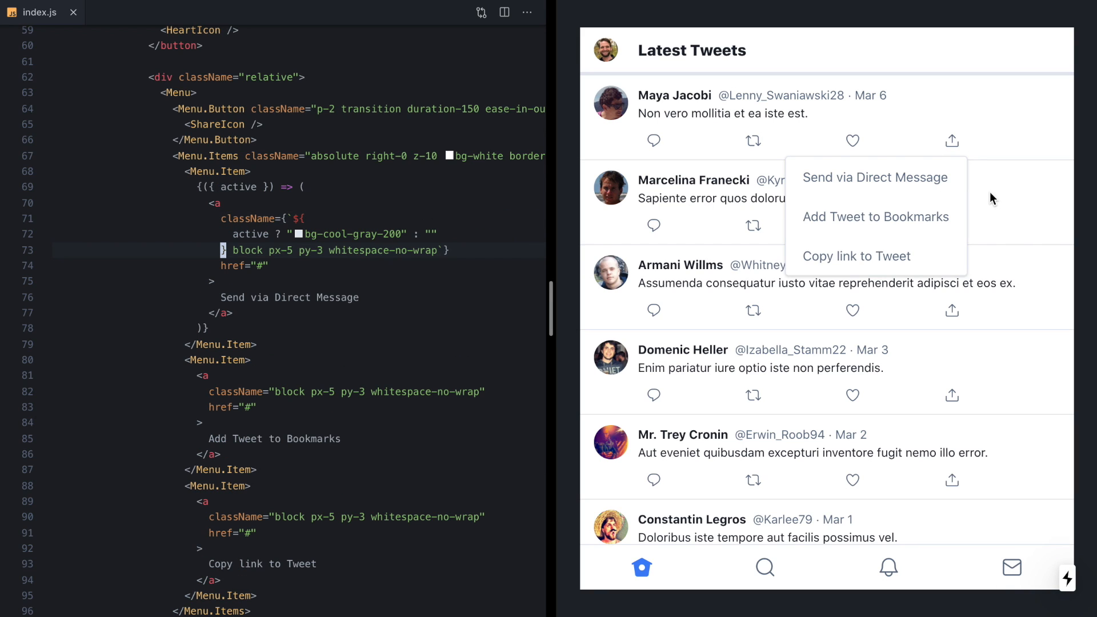
mouse_move(942, 188)
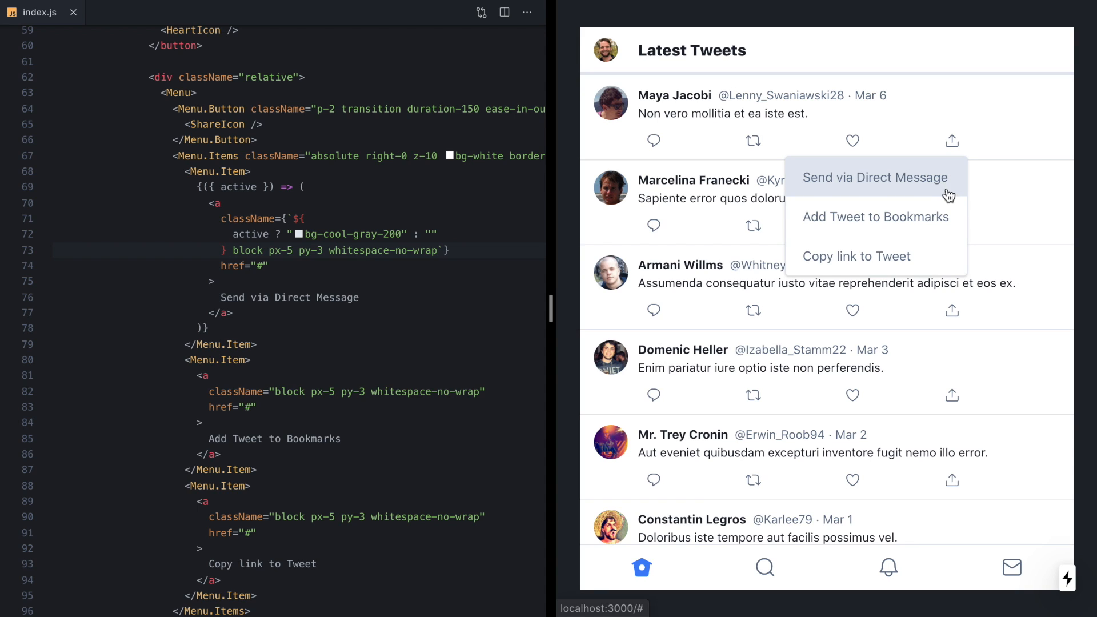
mouse_move(705, 216)
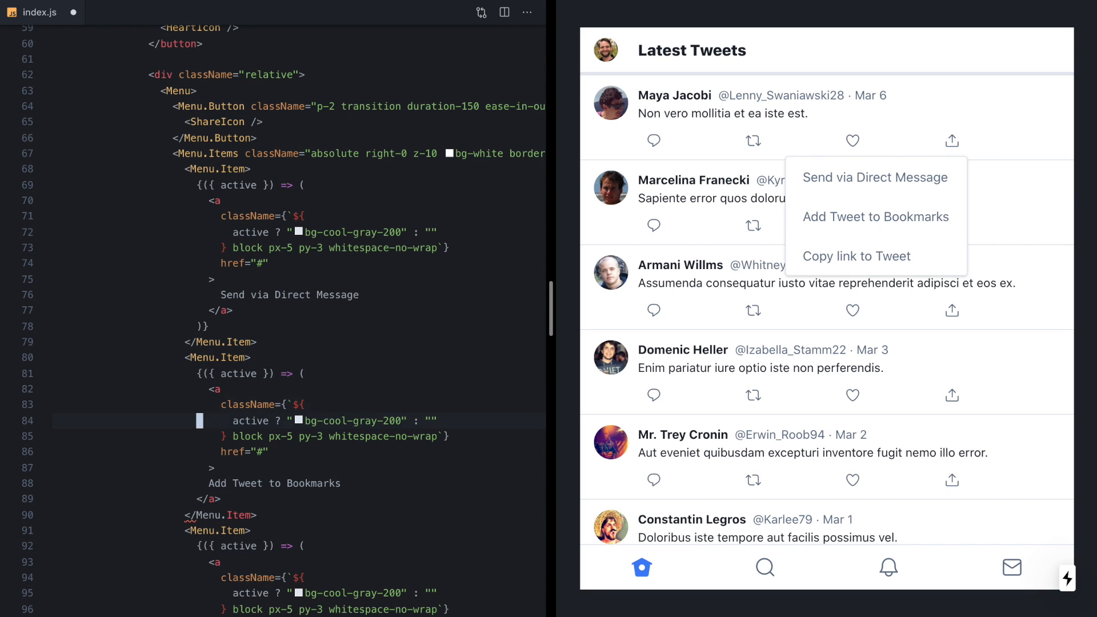
Copy the active-background render prop into the bookmark and copy-link items, then test hover highlighting.
scroll(down, 3)
text()})
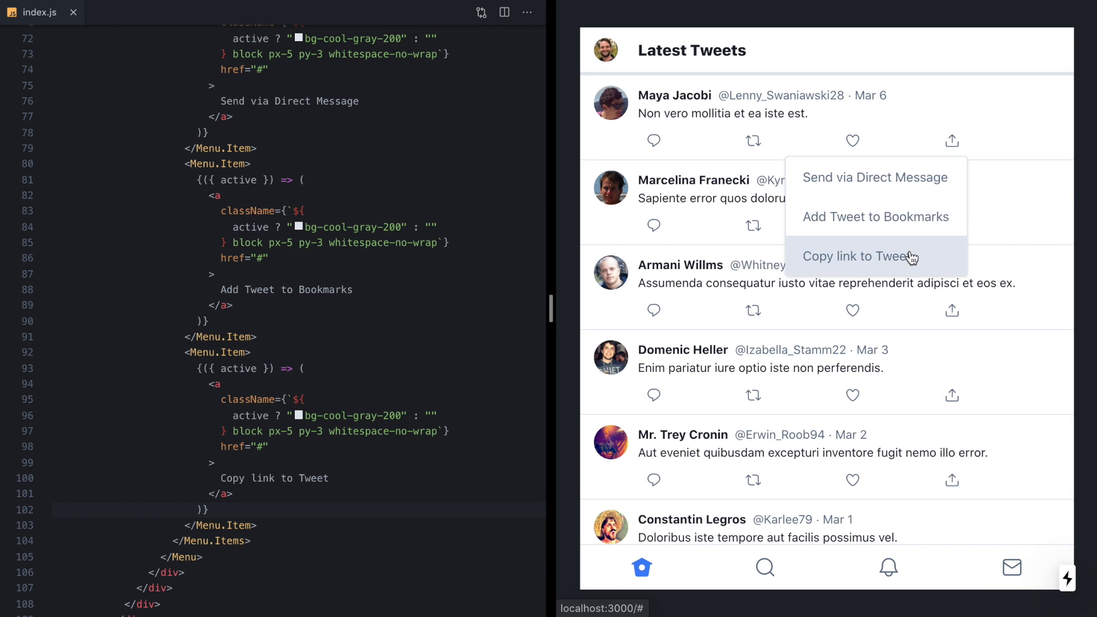
mouse_move(942, 245)
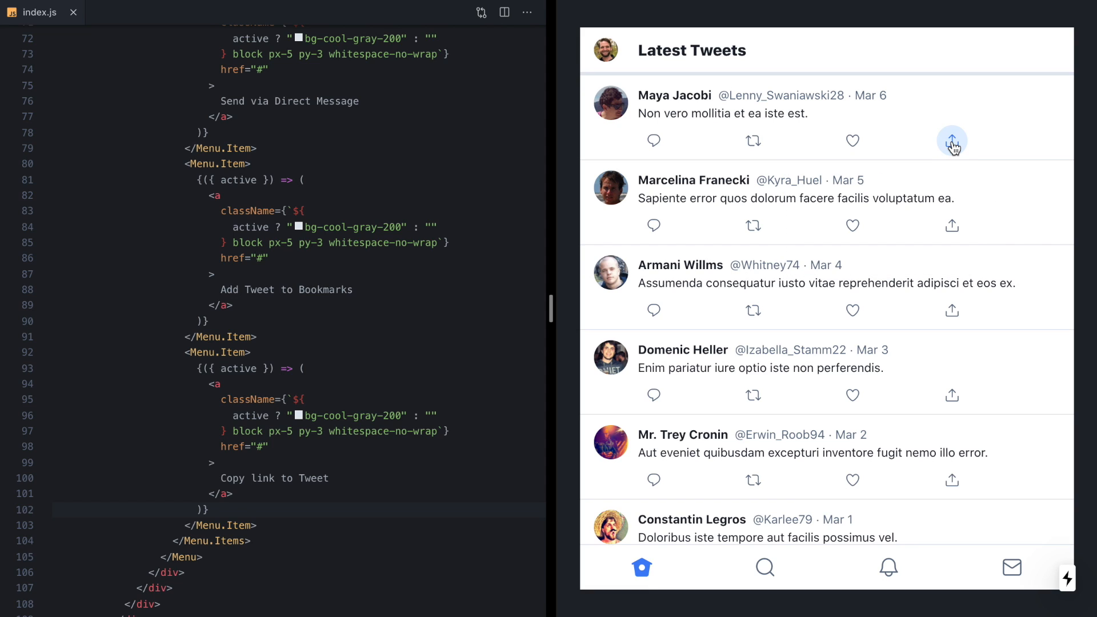
click(952, 140)
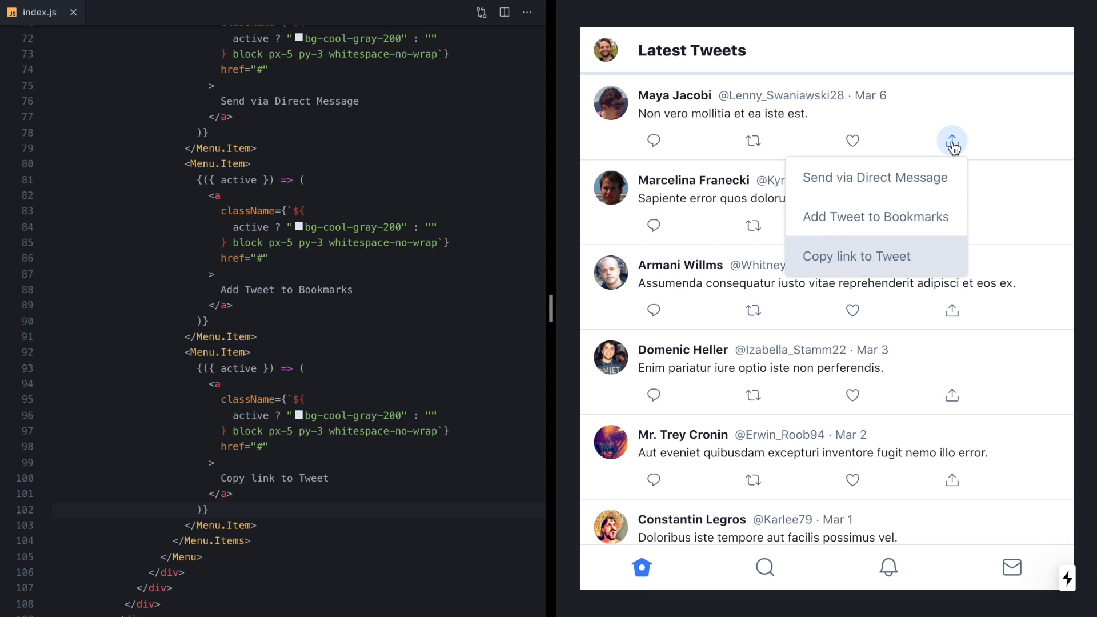
mouse_move(875, 216)
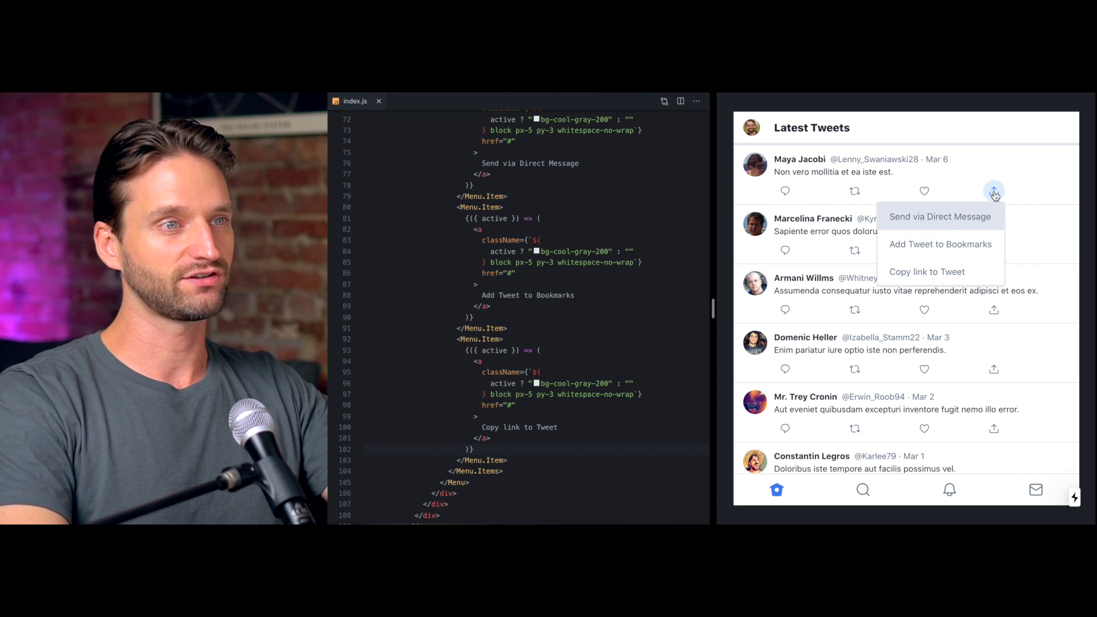
mouse_move(940, 244)
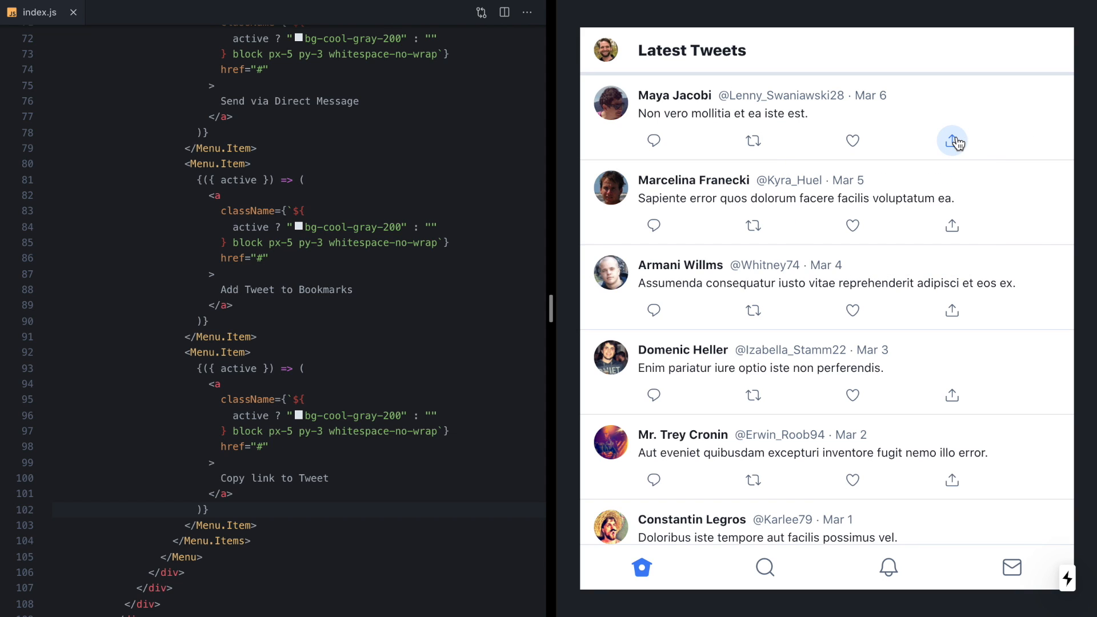
click(953, 142)
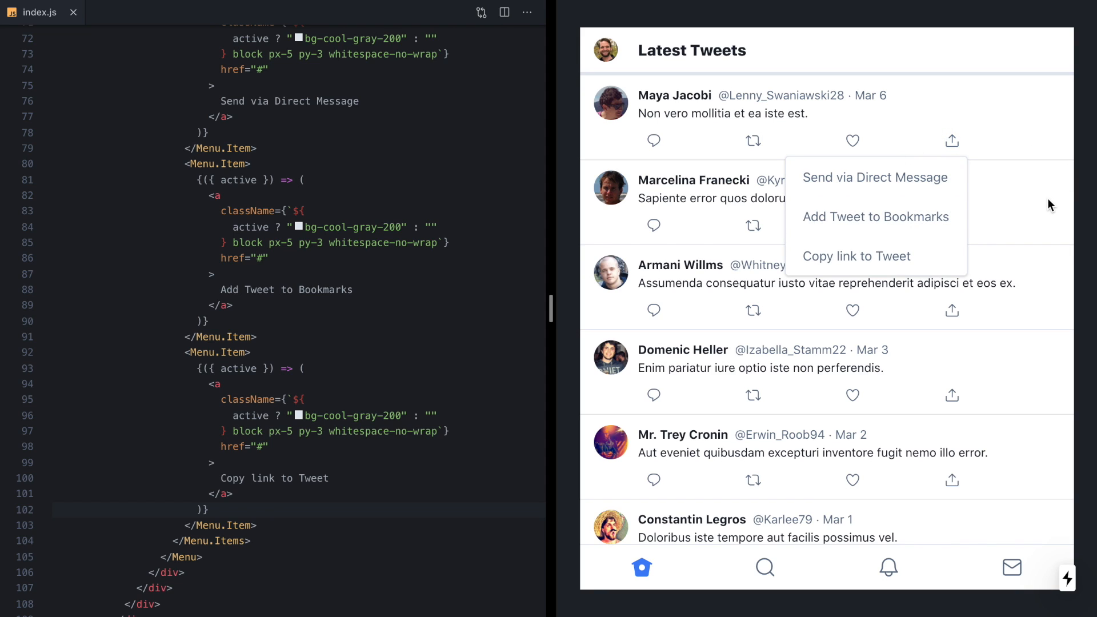
click(952, 225)
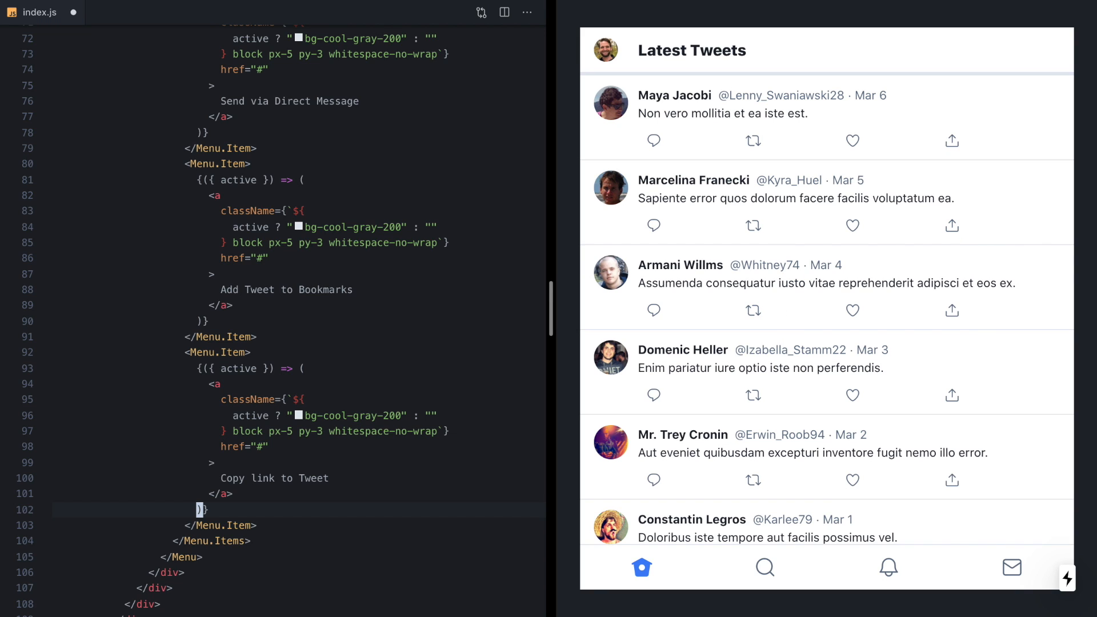
mouse_move(967, 148)
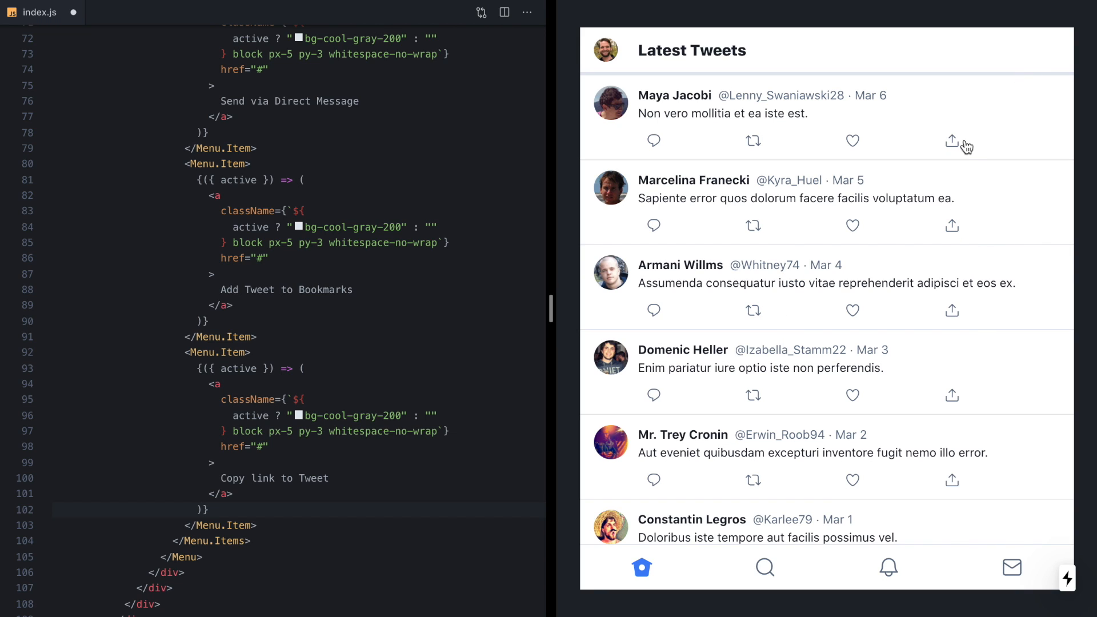
click(951, 141)
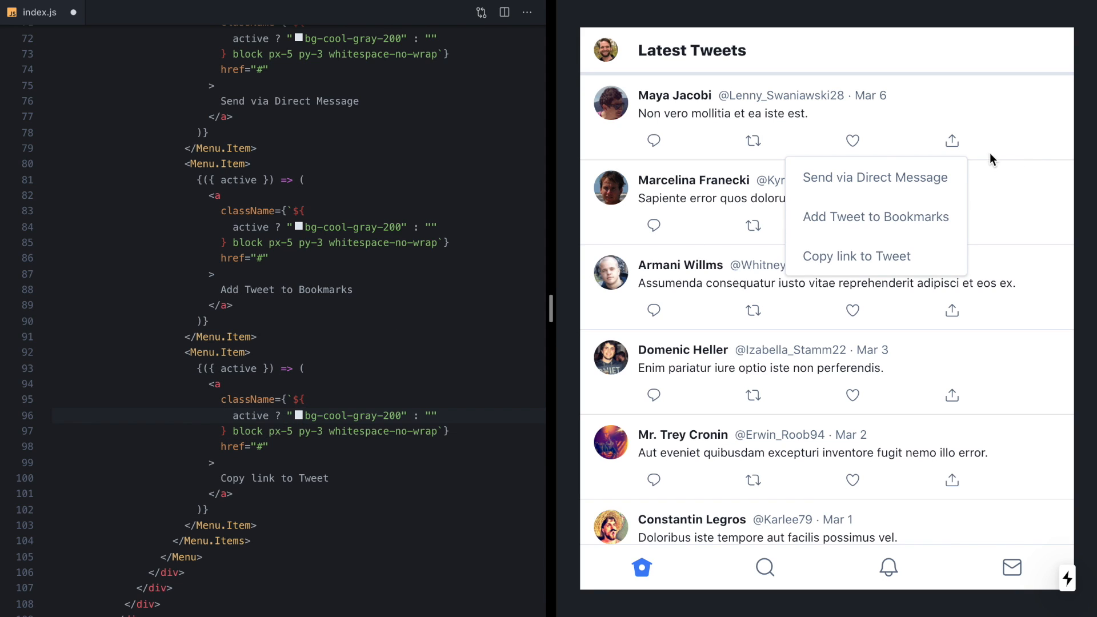
mouse_move(1038, 131)
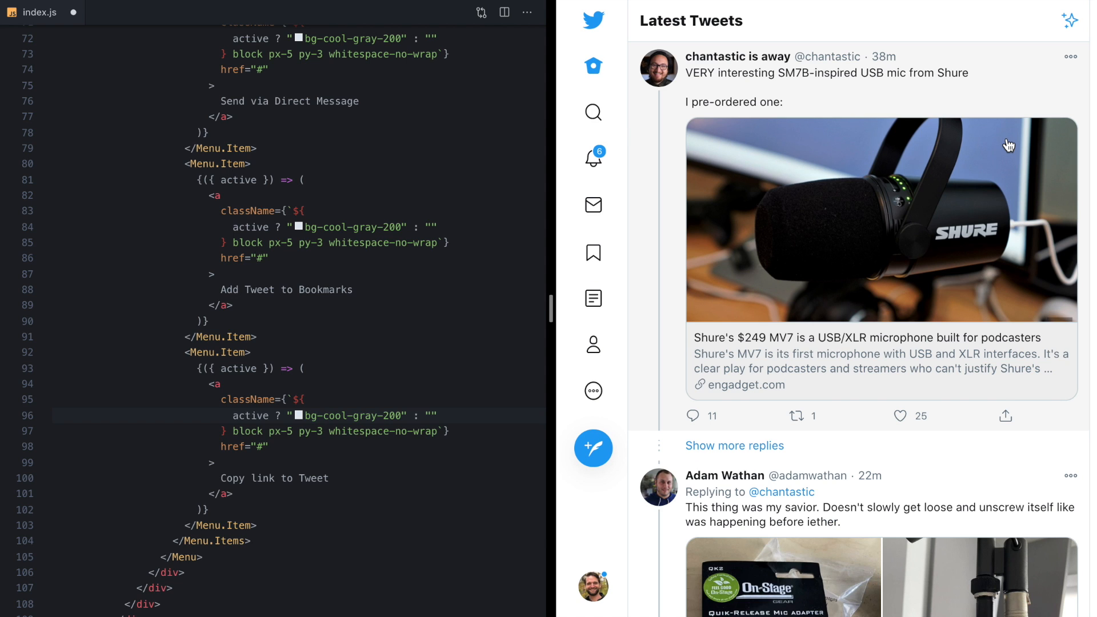
mouse_move(1024, 410)
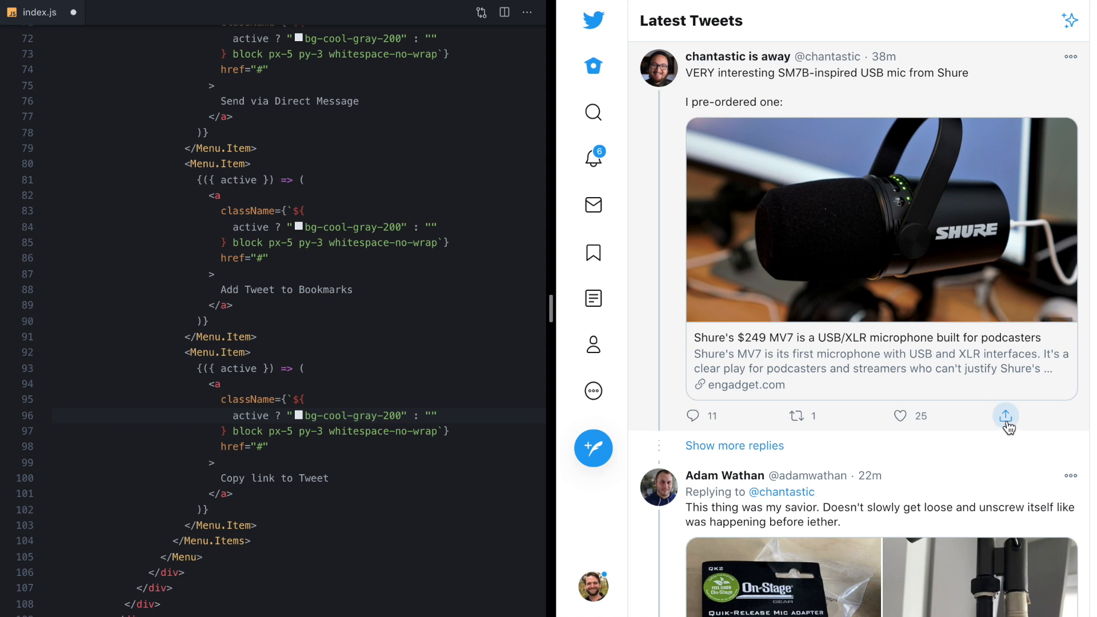
Open the Shure tweet's share dropdown on Twitter to compare its three options.
click(1005, 415)
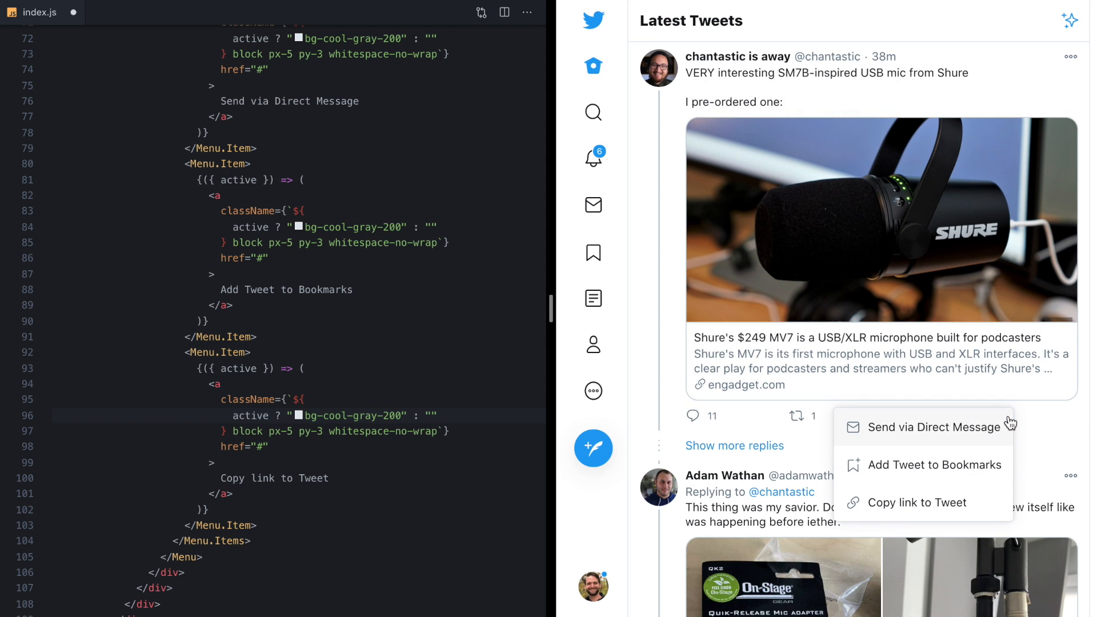
mouse_move(946, 412)
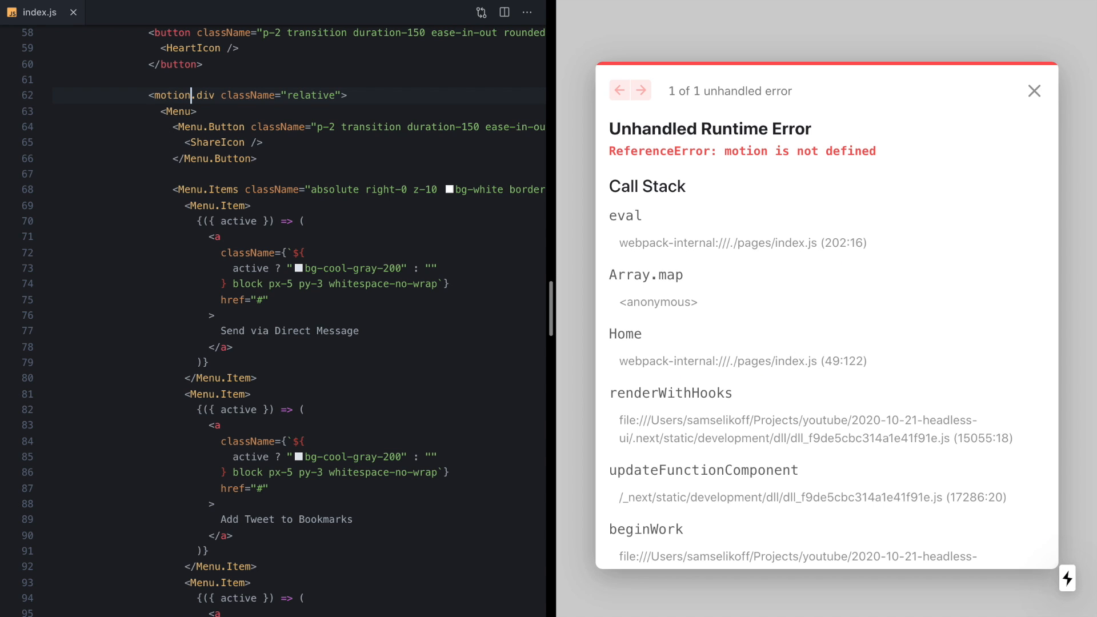
Add import { motion } from "framer-motion" to index.js to clear the ReferenceError.
click(190, 95)
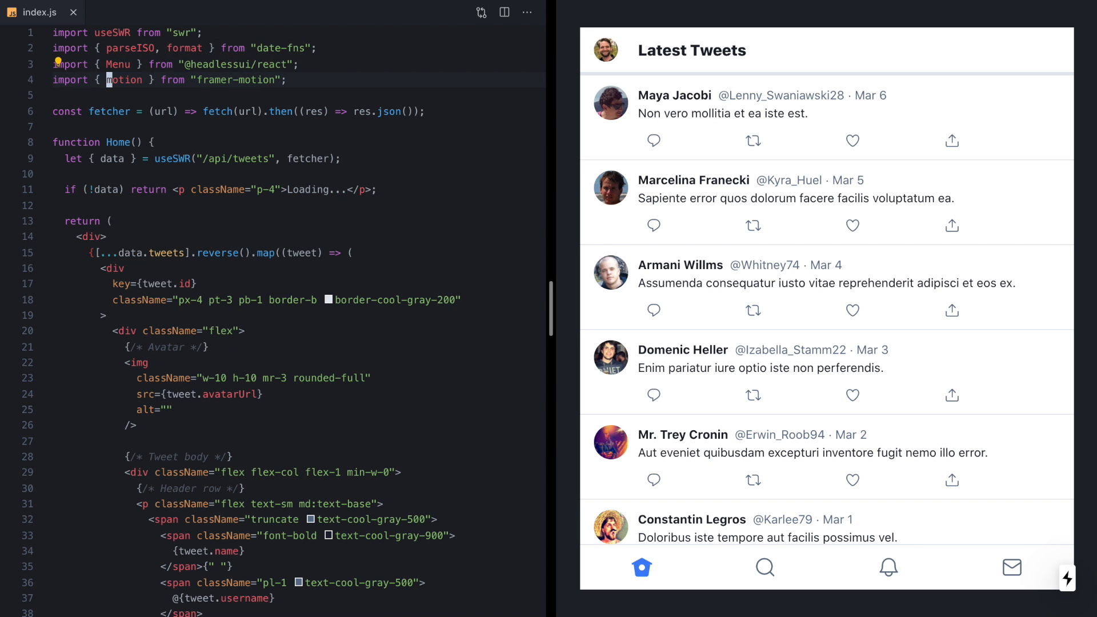
scroll(down, 3)
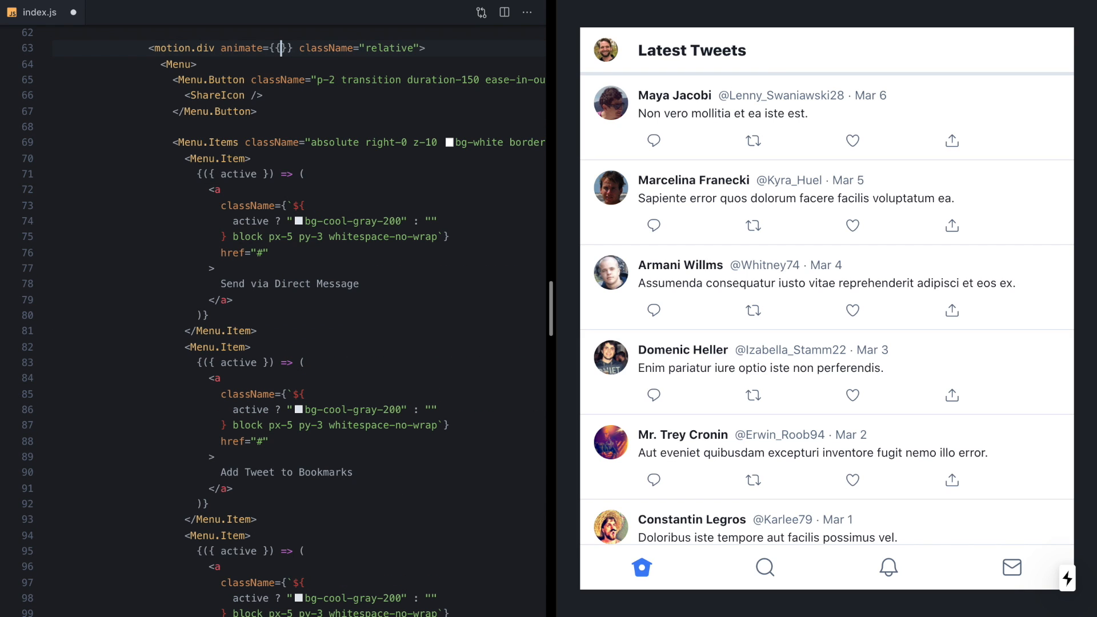
Strip the animate, initial and transition props and rename motion.div to div via Emmet: Update Tag.
text(opacity: 1)
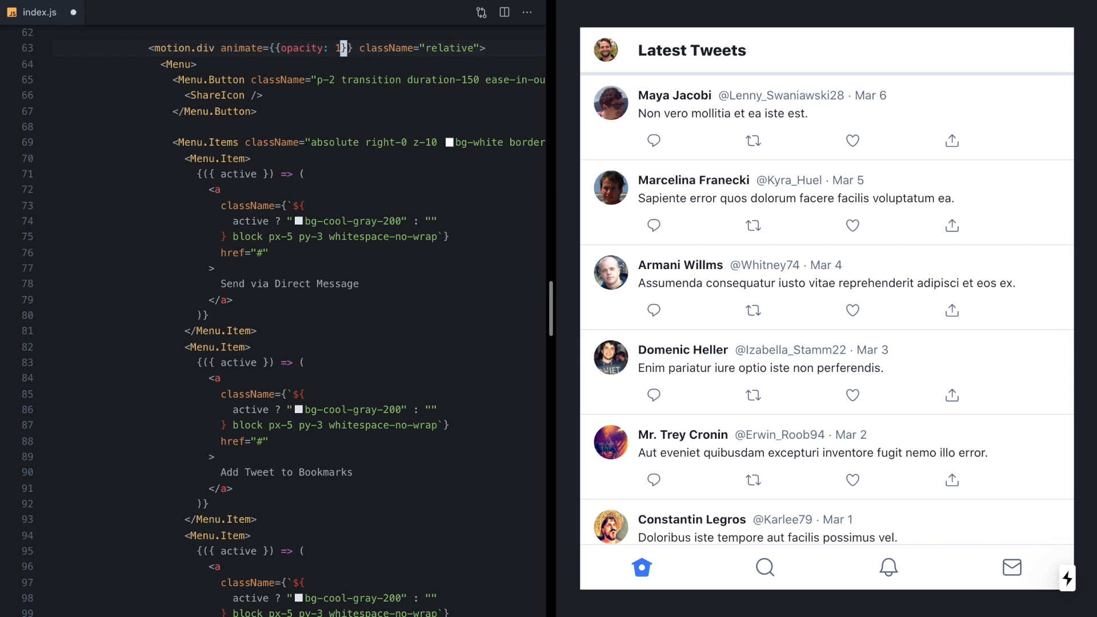
text(initial={{}})
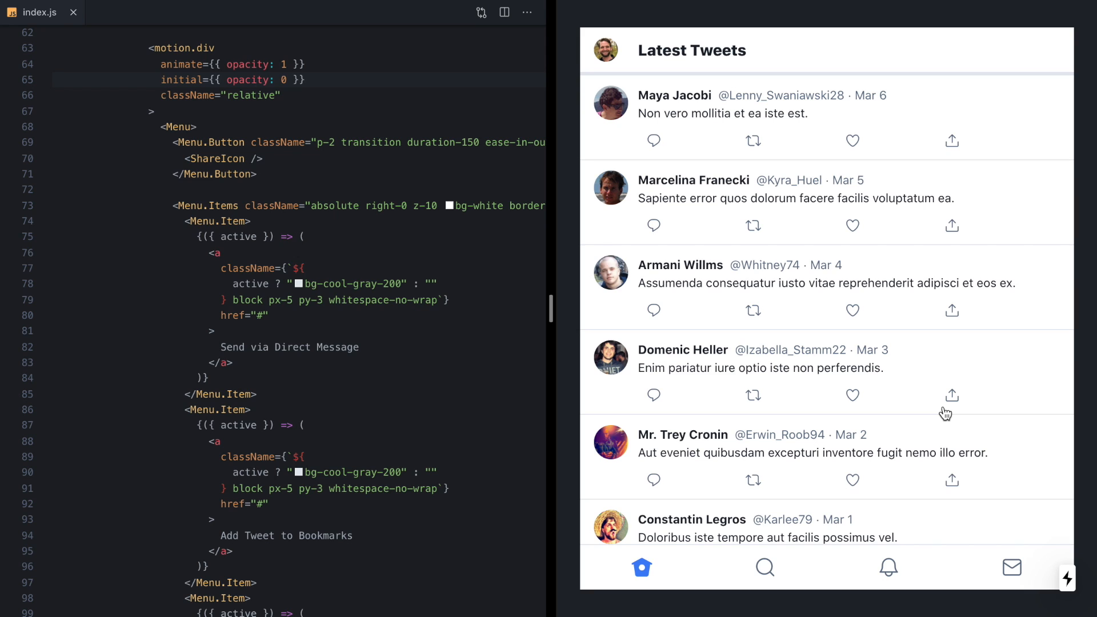
double_click(285, 79)
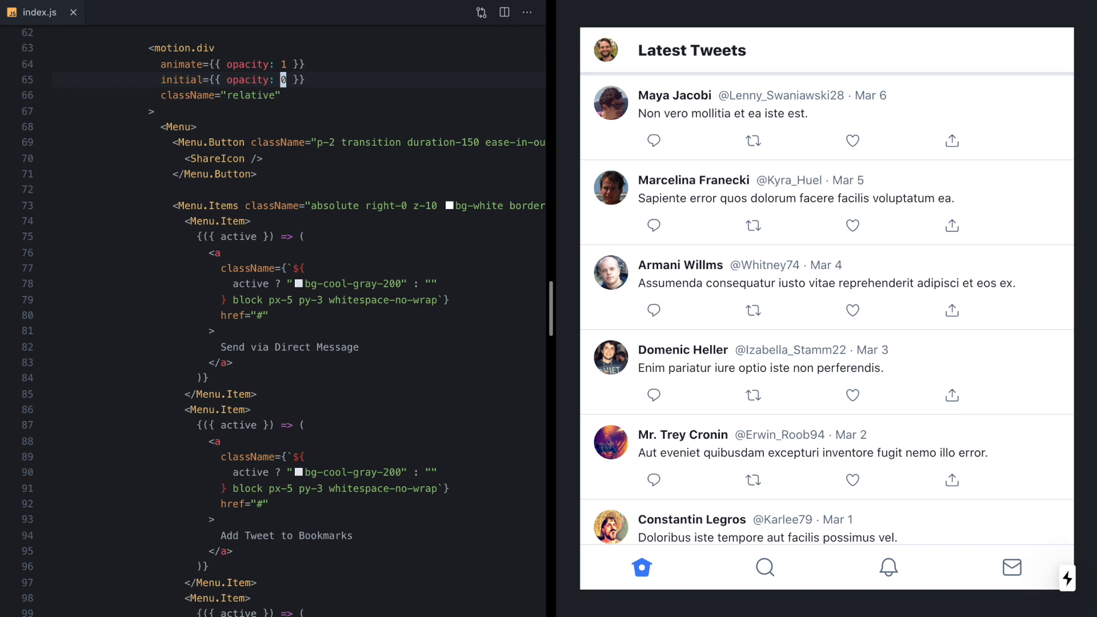
text(transition=)
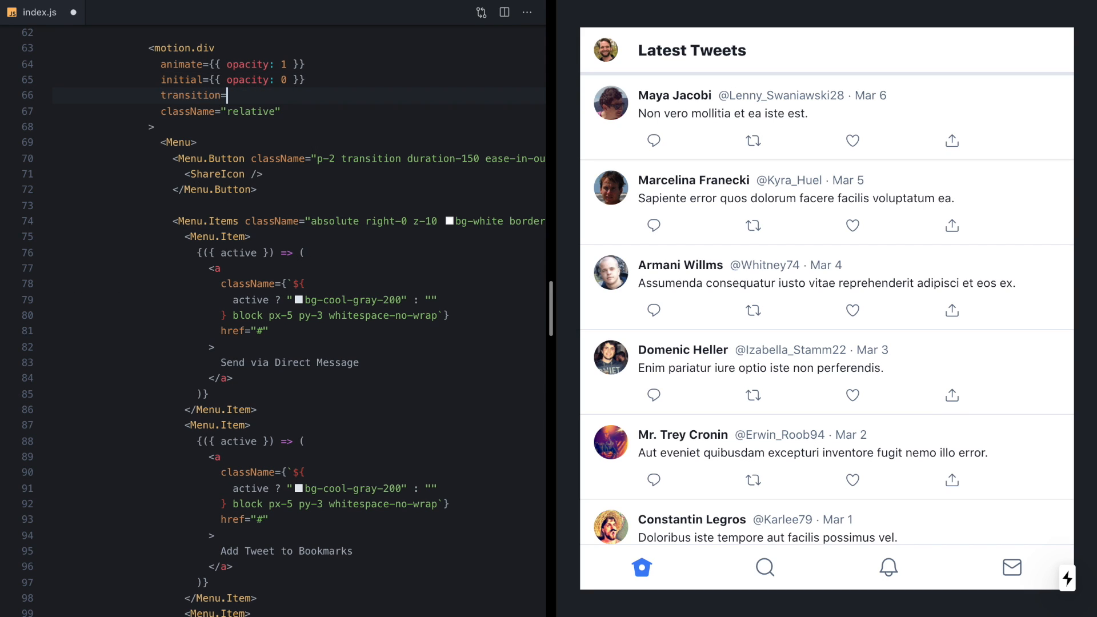
text({{ duration:  }})
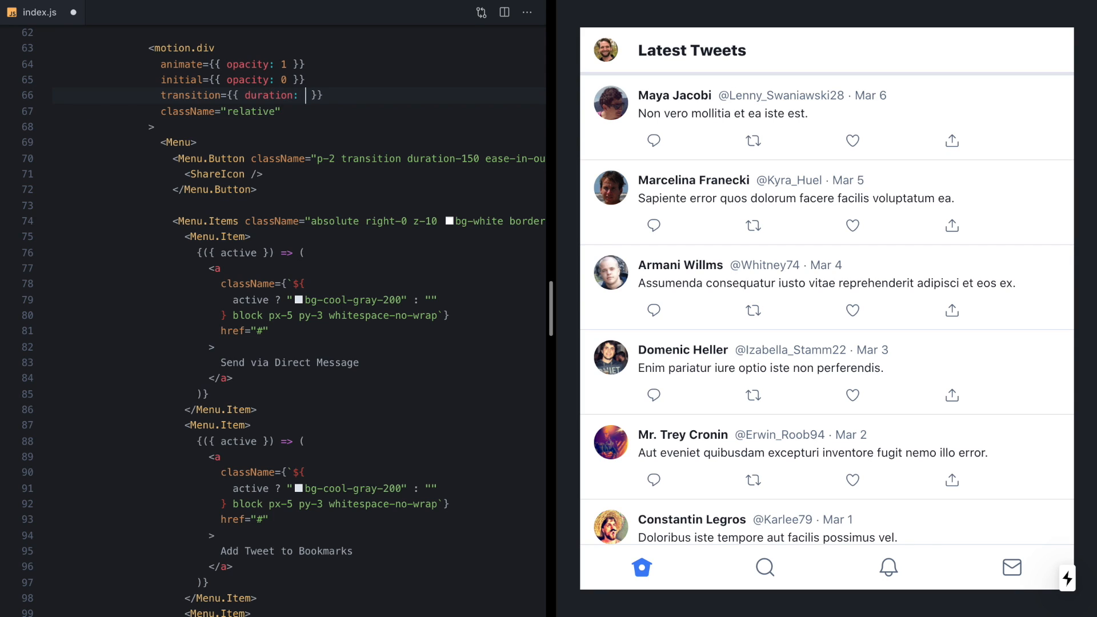
text(1)
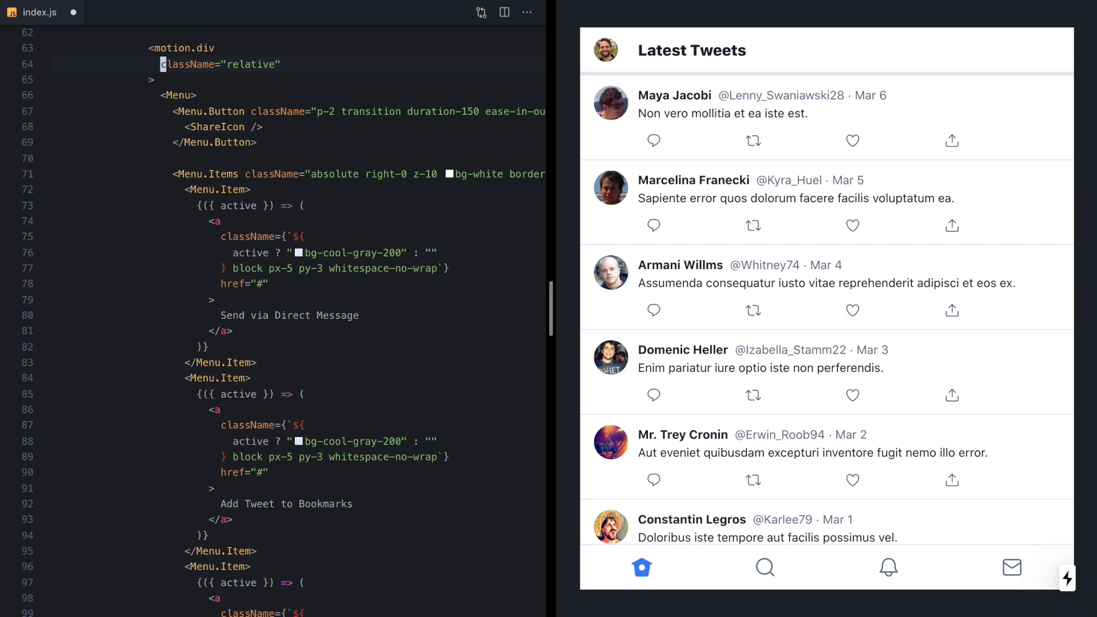
text(up)
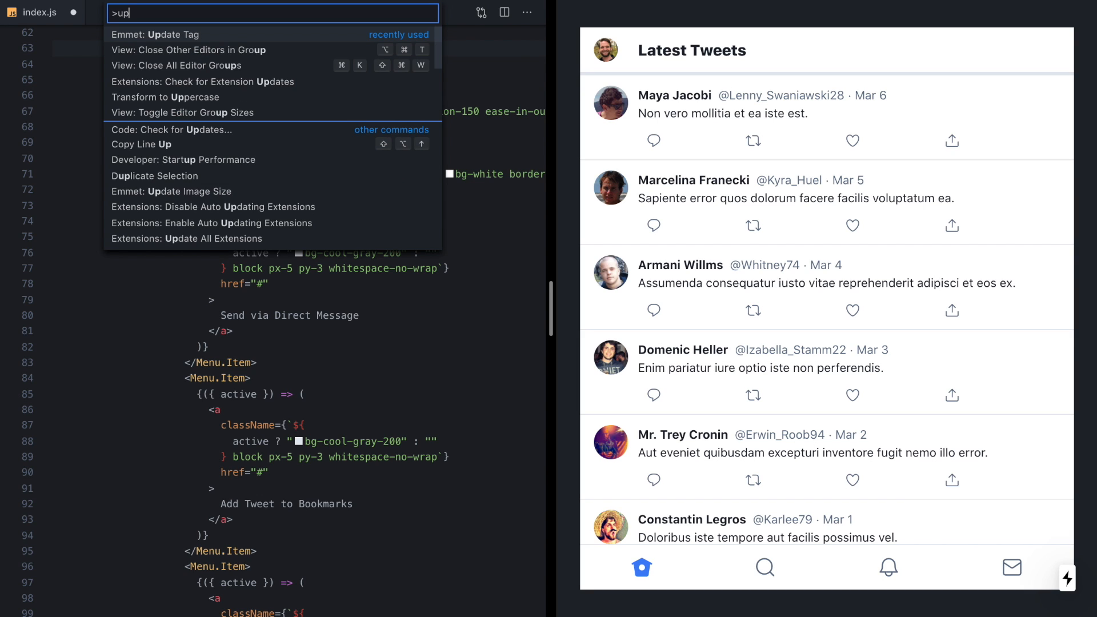
click(161, 34)
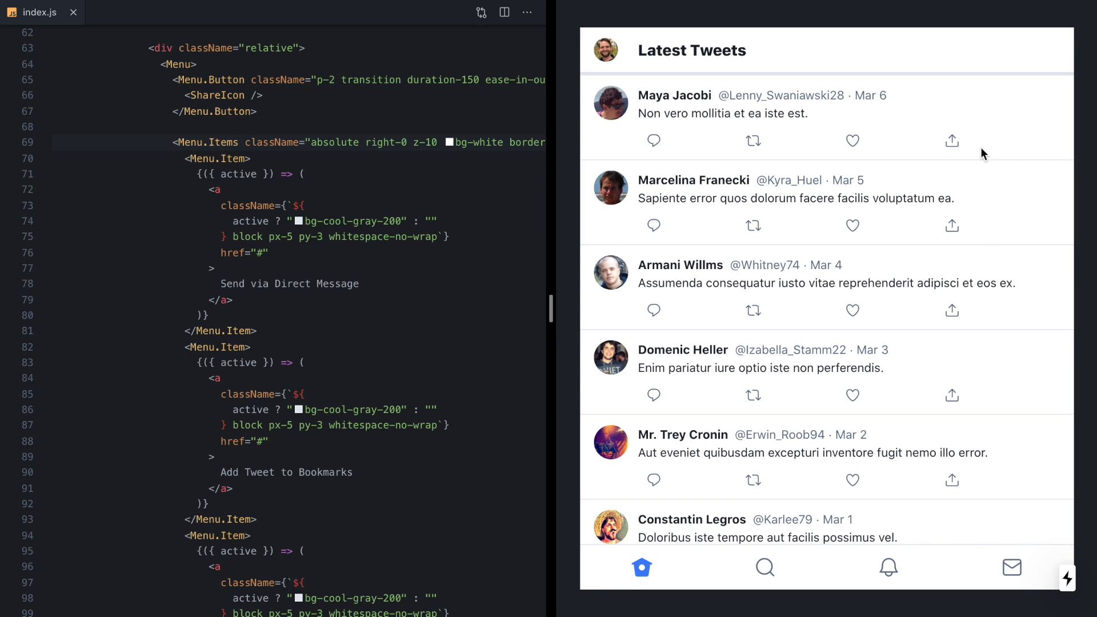
Wrap Menu.Button and Menu.Items in {({ open }) => (<> ... </>)} inside Menu.
click(952, 140)
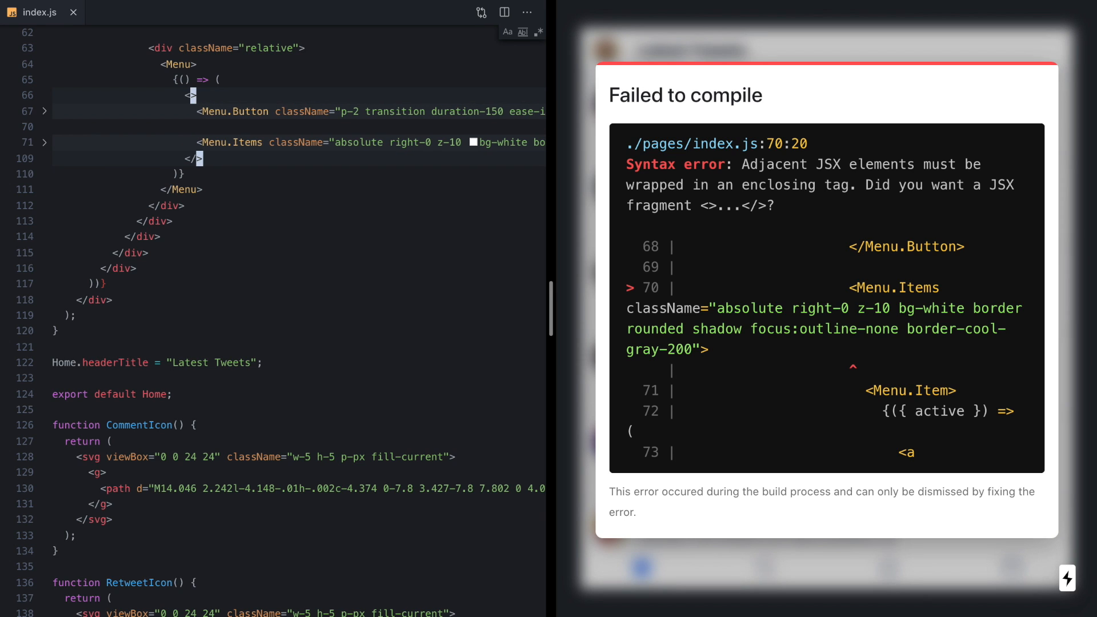
click(951, 140)
text({)
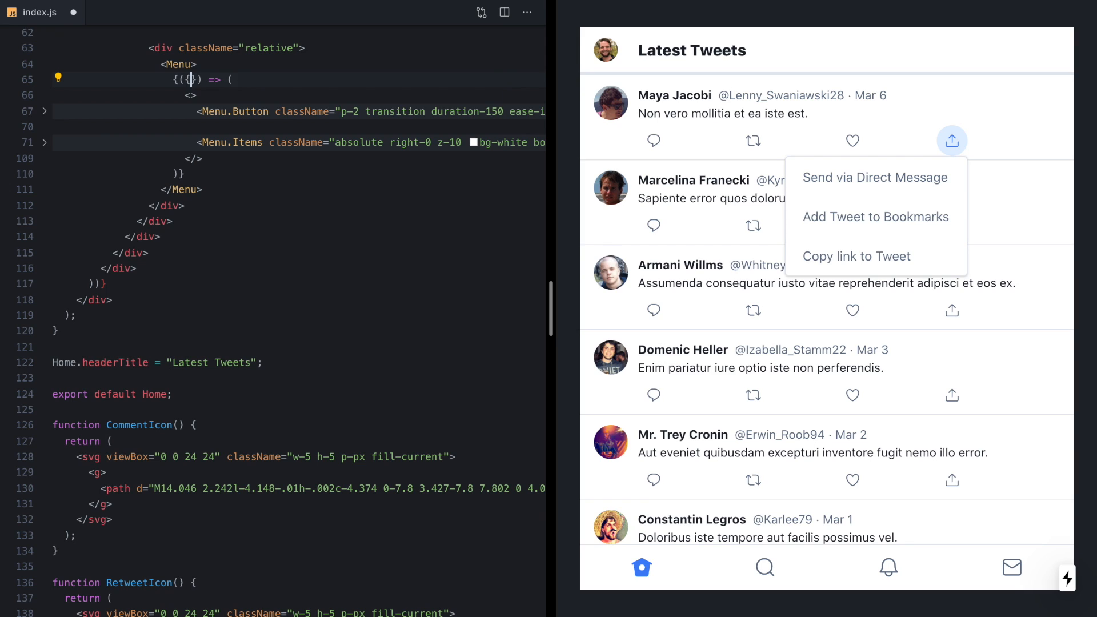
text(open)
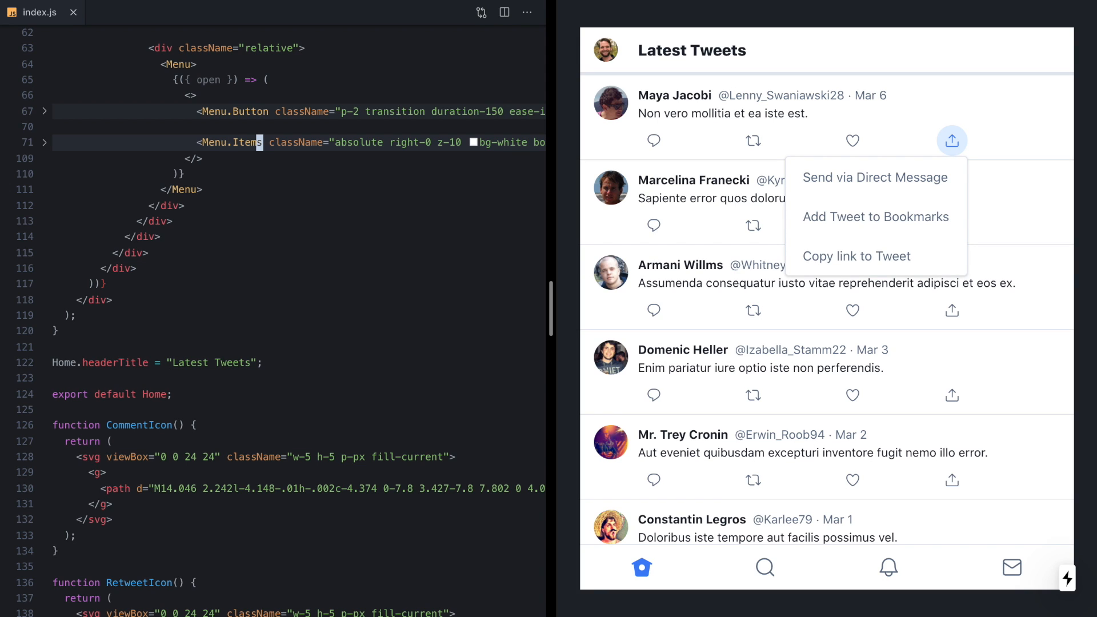
Add the static prop to Menu.Items and save, so every tweet's menu renders open.
text(static)
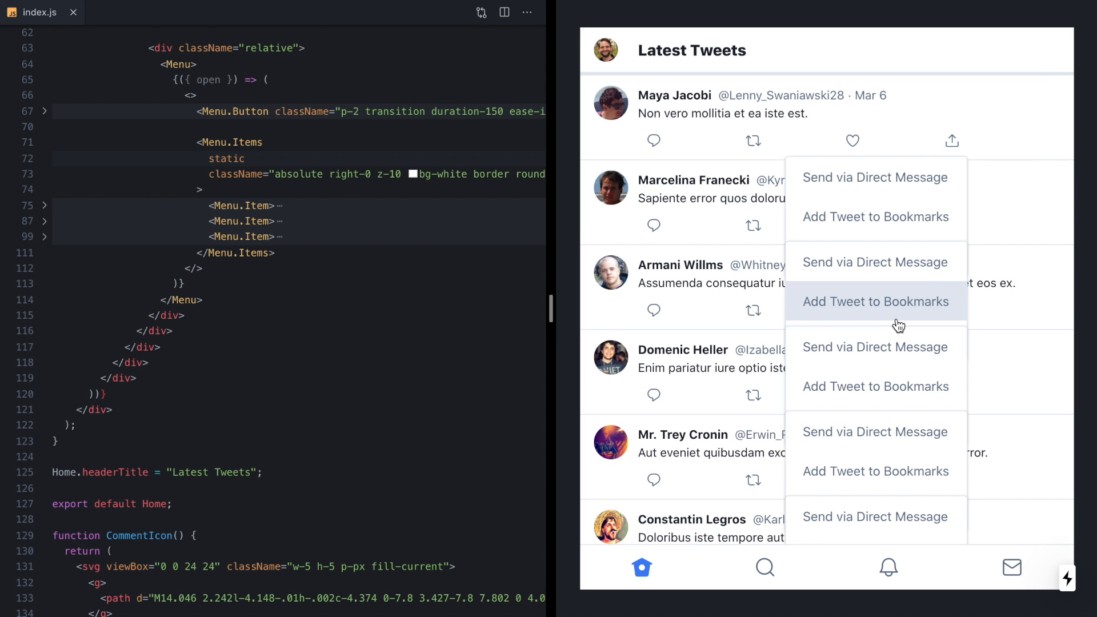
scroll(down, 3)
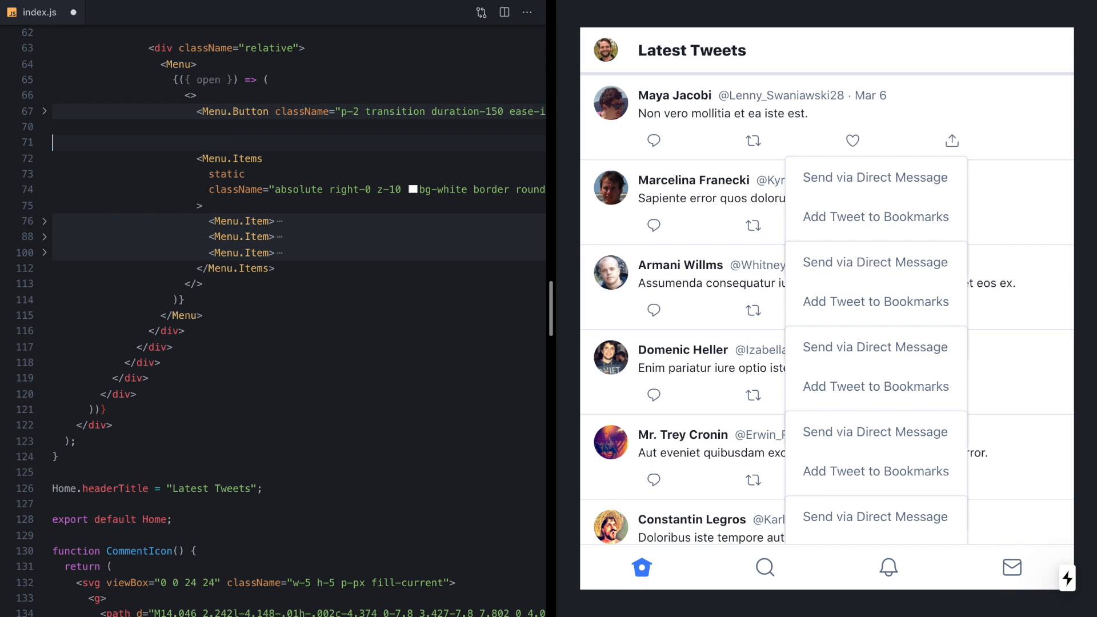
text({)
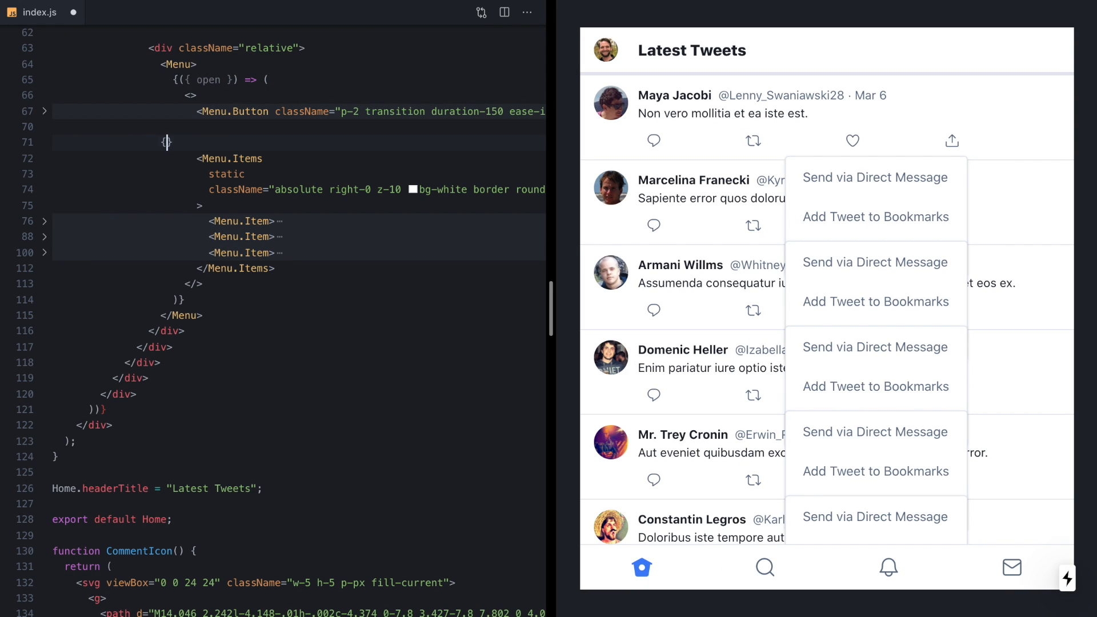
text(open)
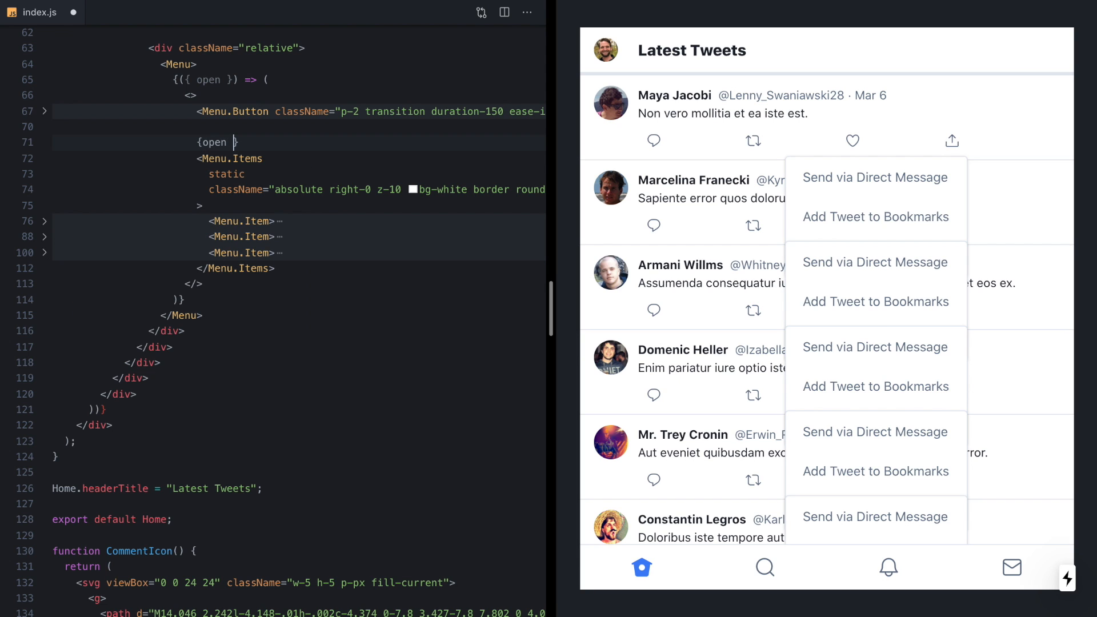
text(&& ()
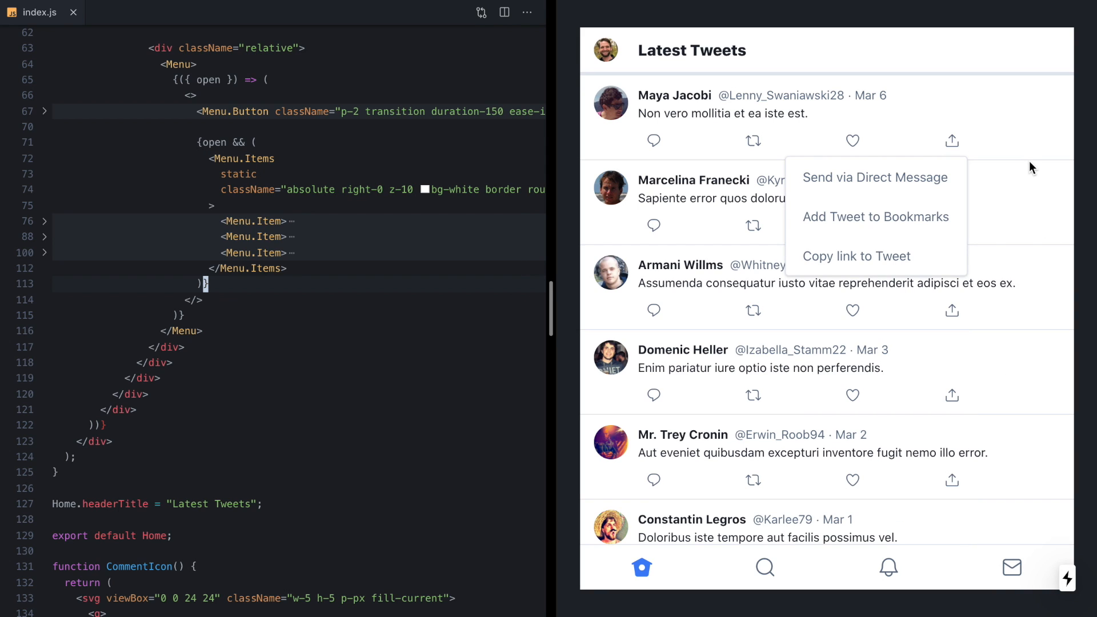
mouse_move(952, 141)
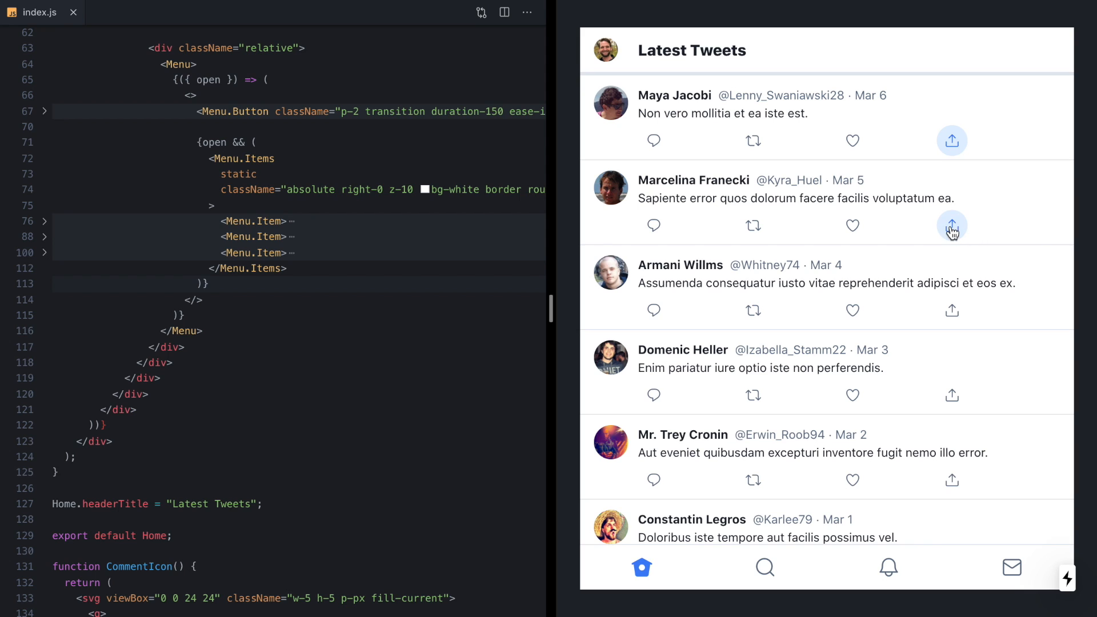
click(952, 226)
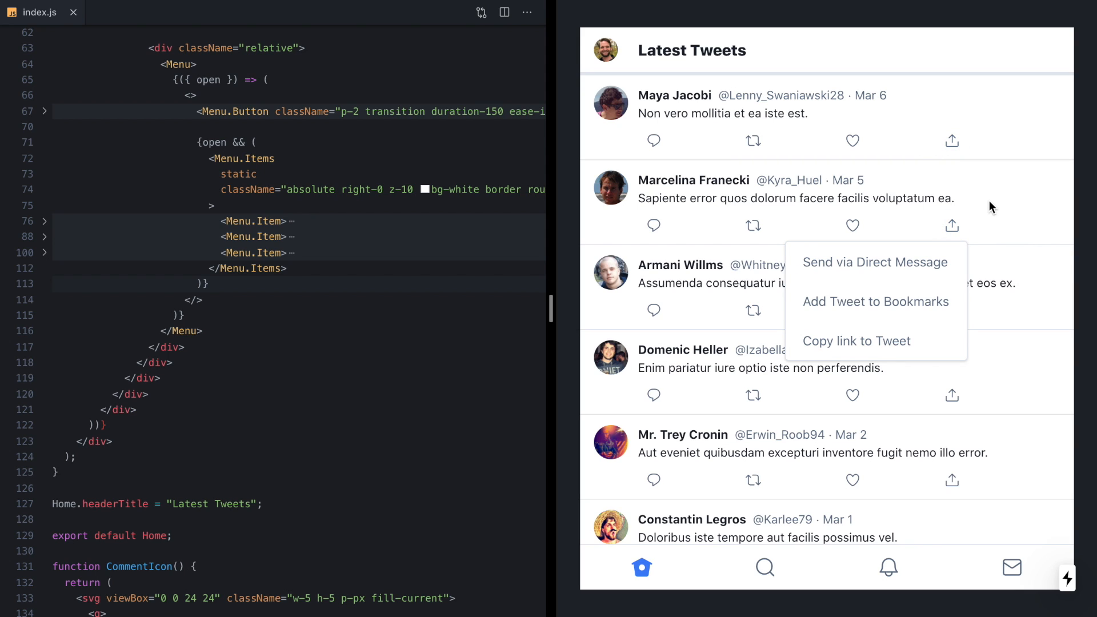
click(952, 140)
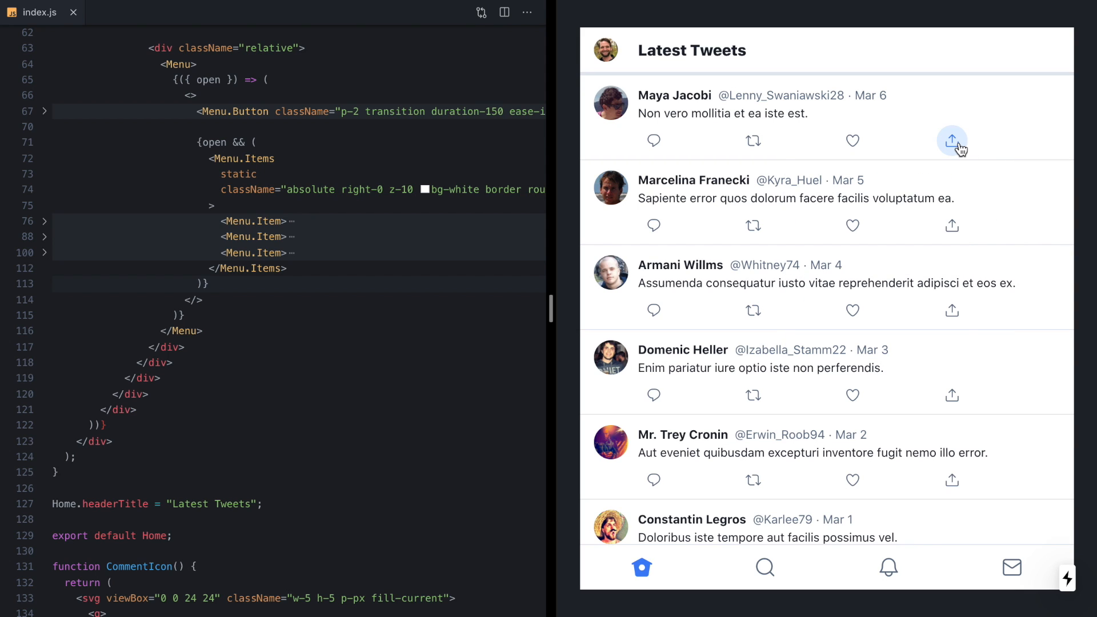
mouse_move(290, 175)
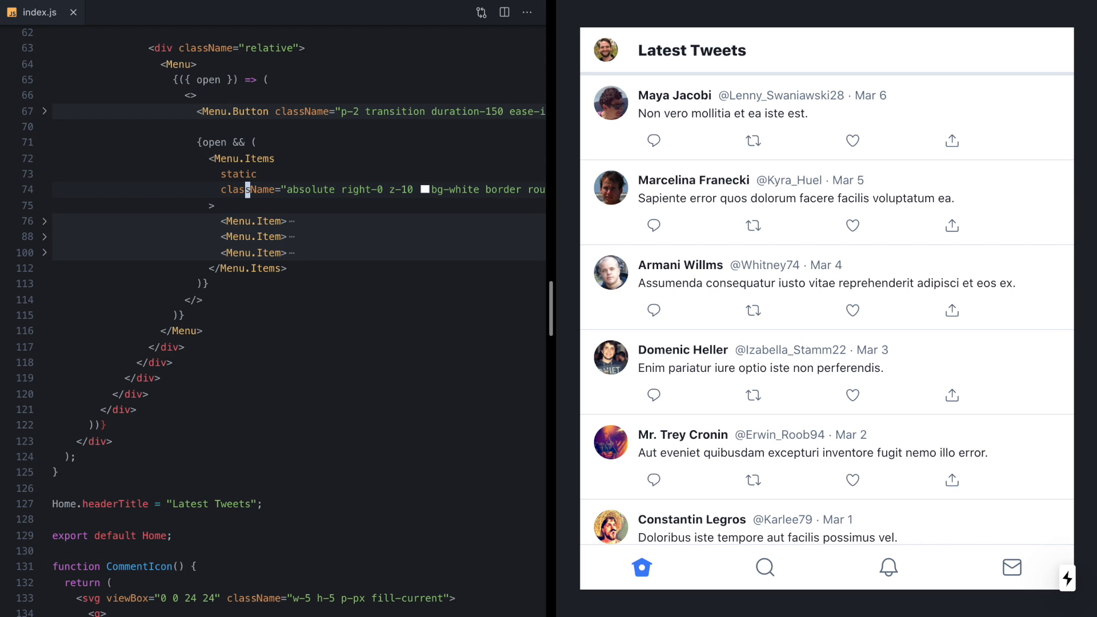
Add as={motion.div} to Menu.Items and try the first tweet's share menu in the preview.
text(as)
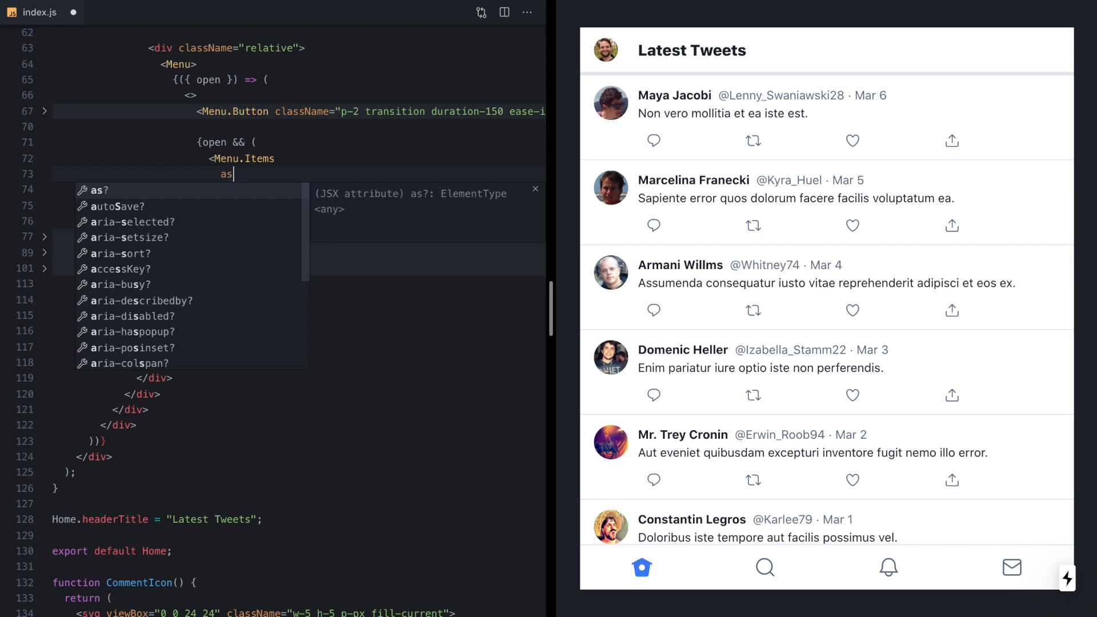
text(='main)
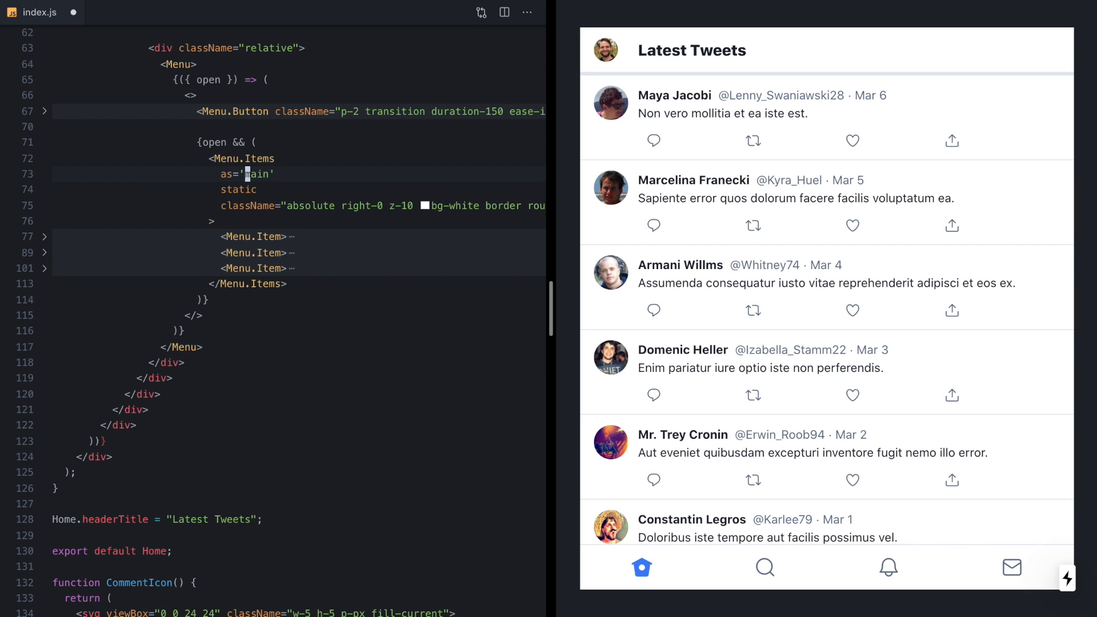
text({motion.div)
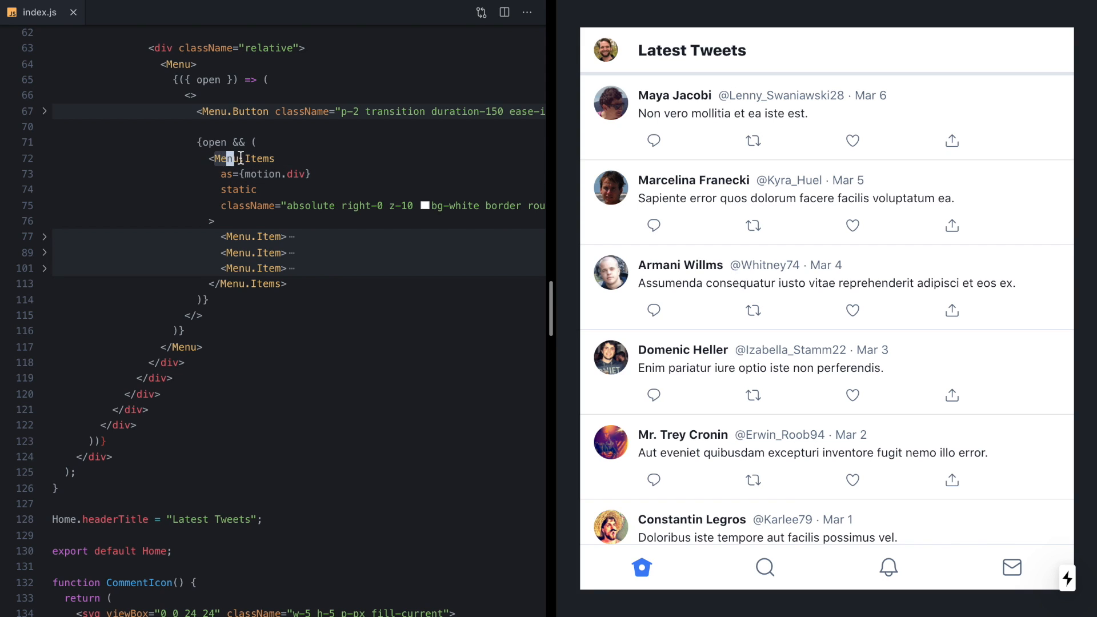
double_click(257, 159)
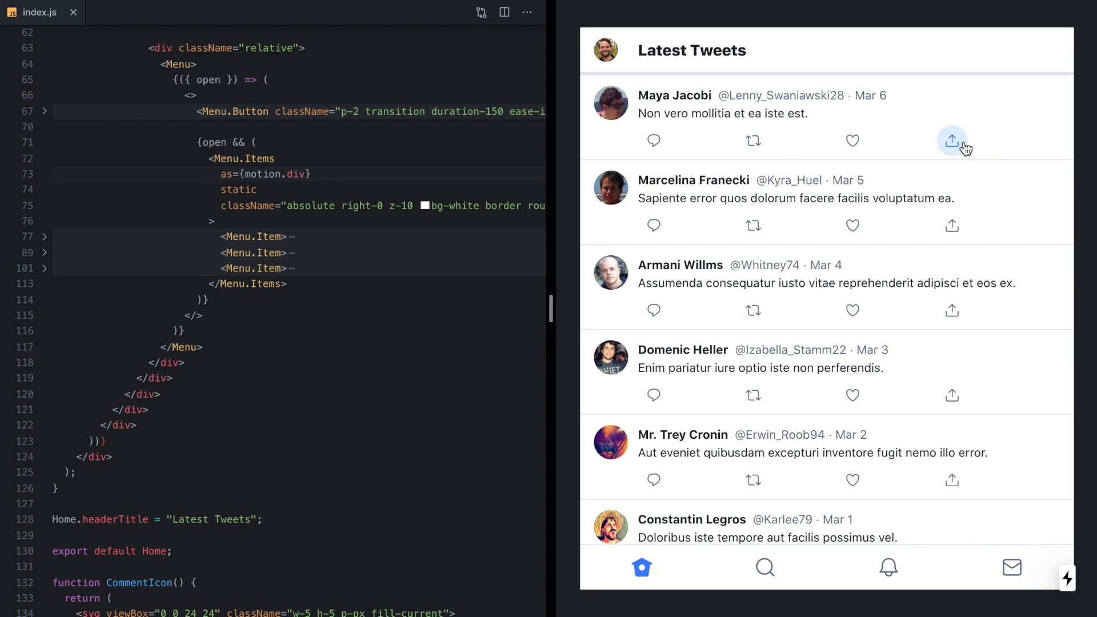
mouse_move(999, 232)
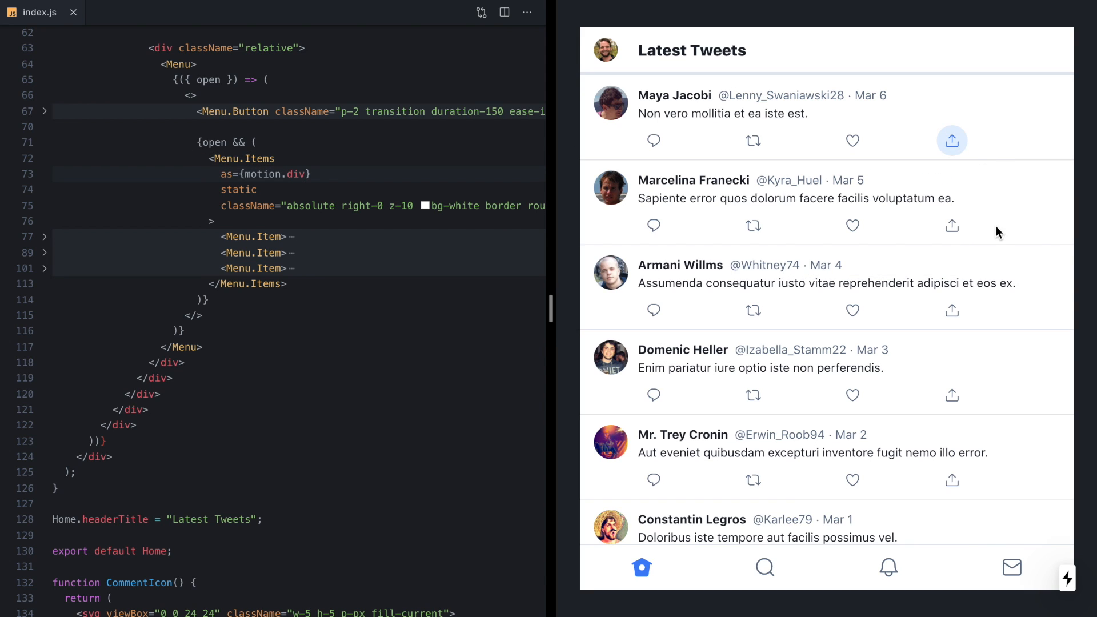
click(951, 310)
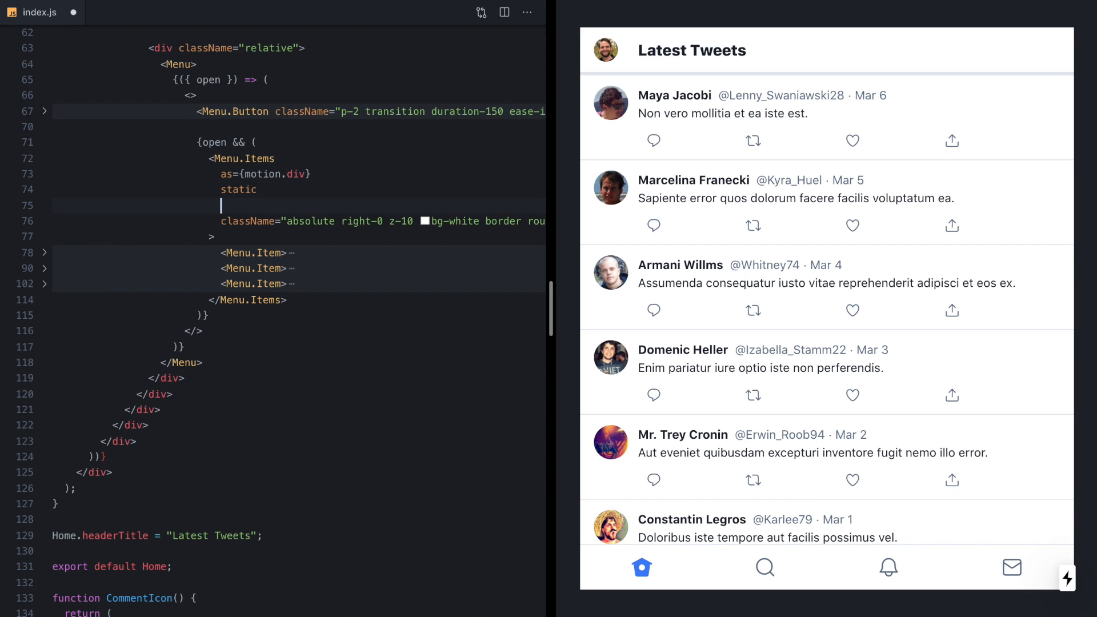
Give Menu.Items animate={{ opacity: 1 }} and initial={{ opacity: 0 }}, then check the fade.
text(animate={{opacity: 1)
text(initial)
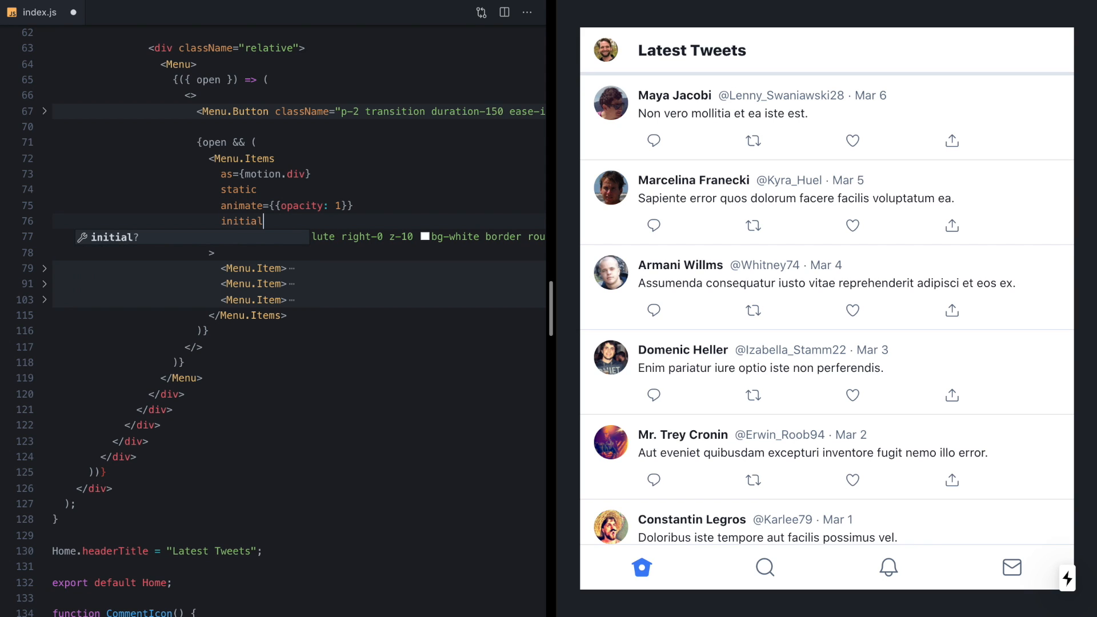
text(={{opacity: 0}})
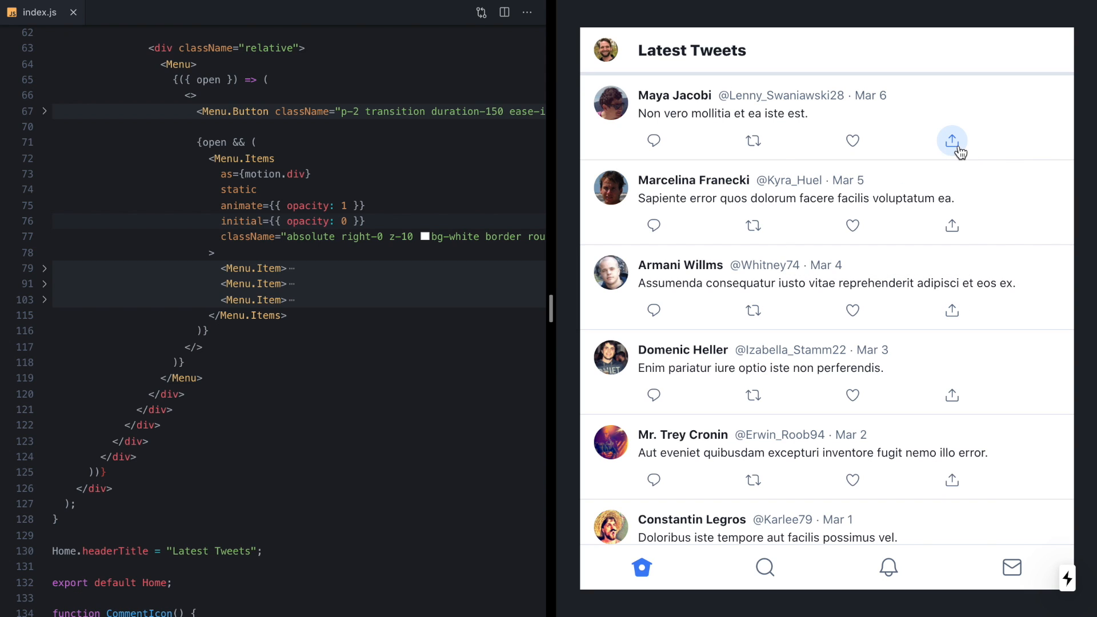
click(952, 226)
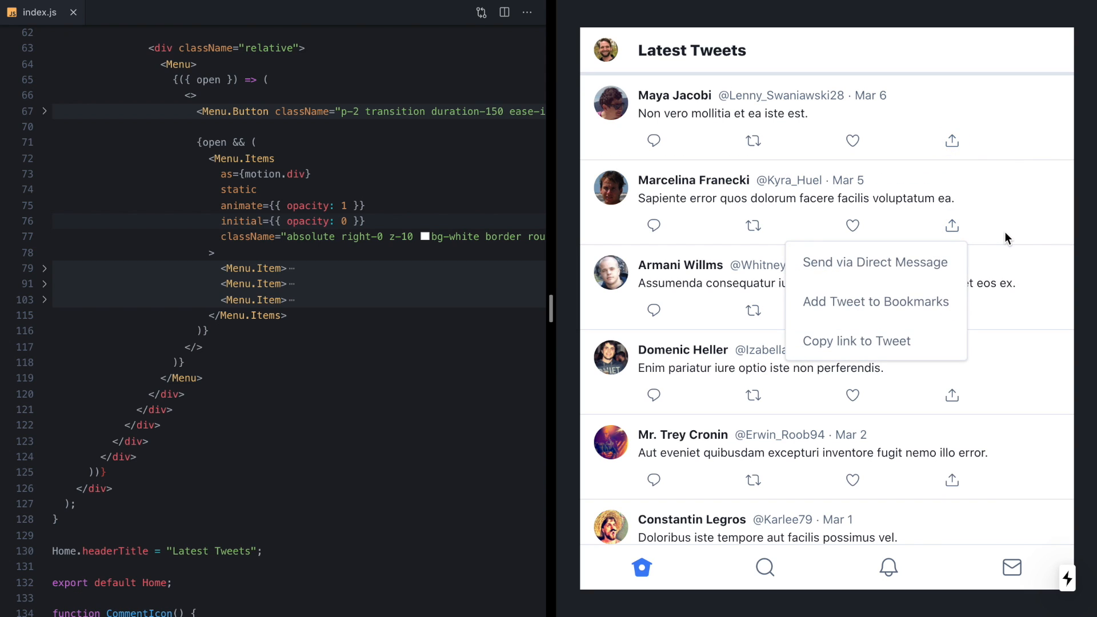
click(1010, 240)
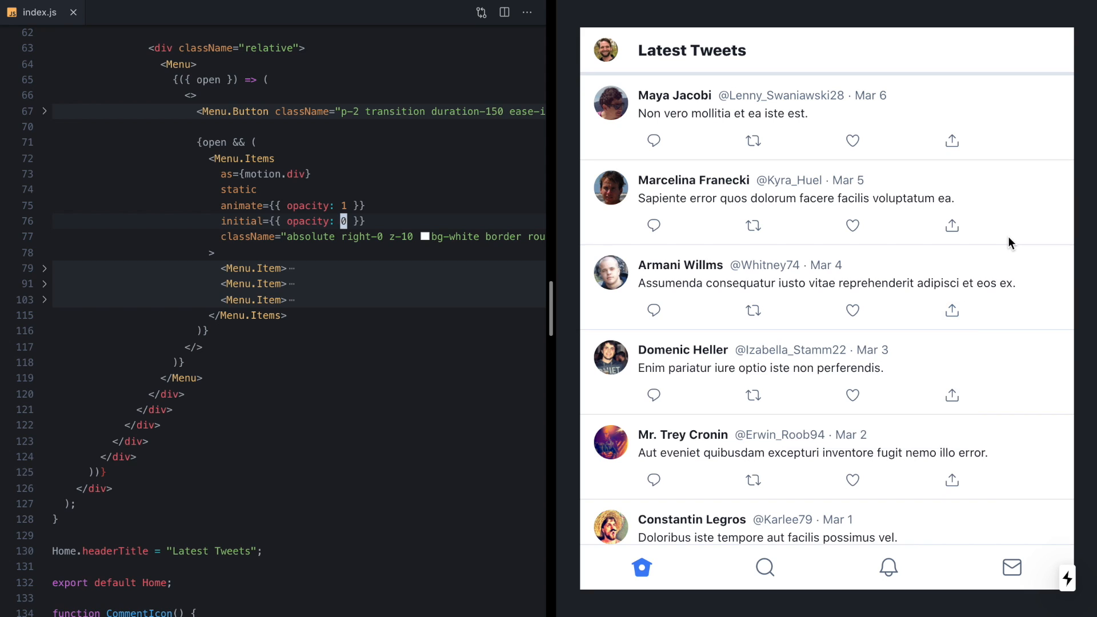
Add a 0.15-second transition duration and retest the first tweet's share menu.
text(transition=)
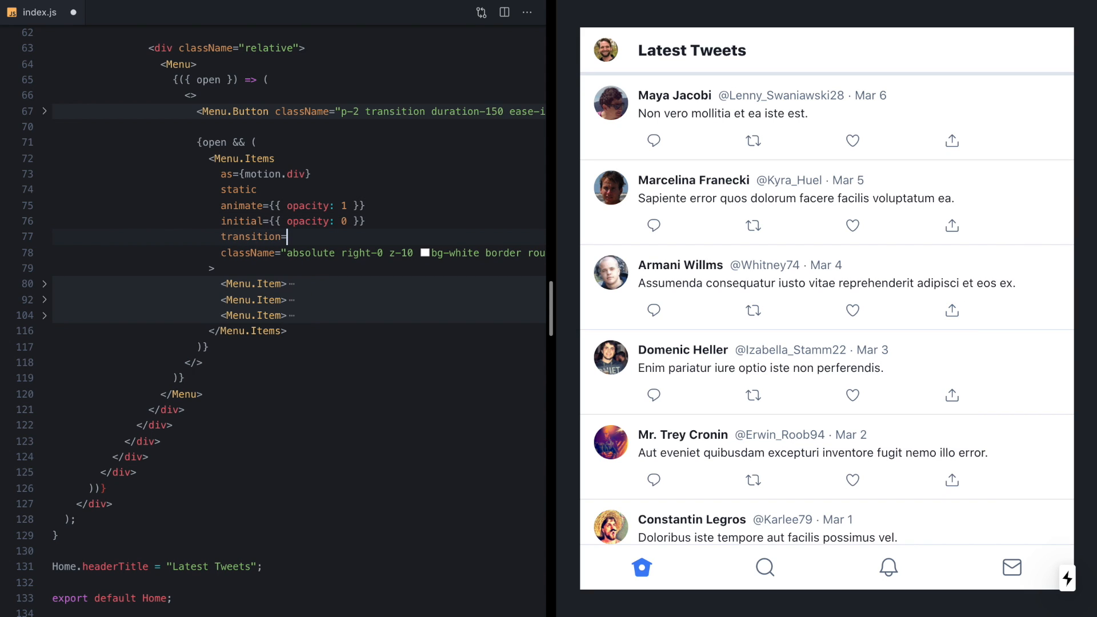
text({{duration: }})
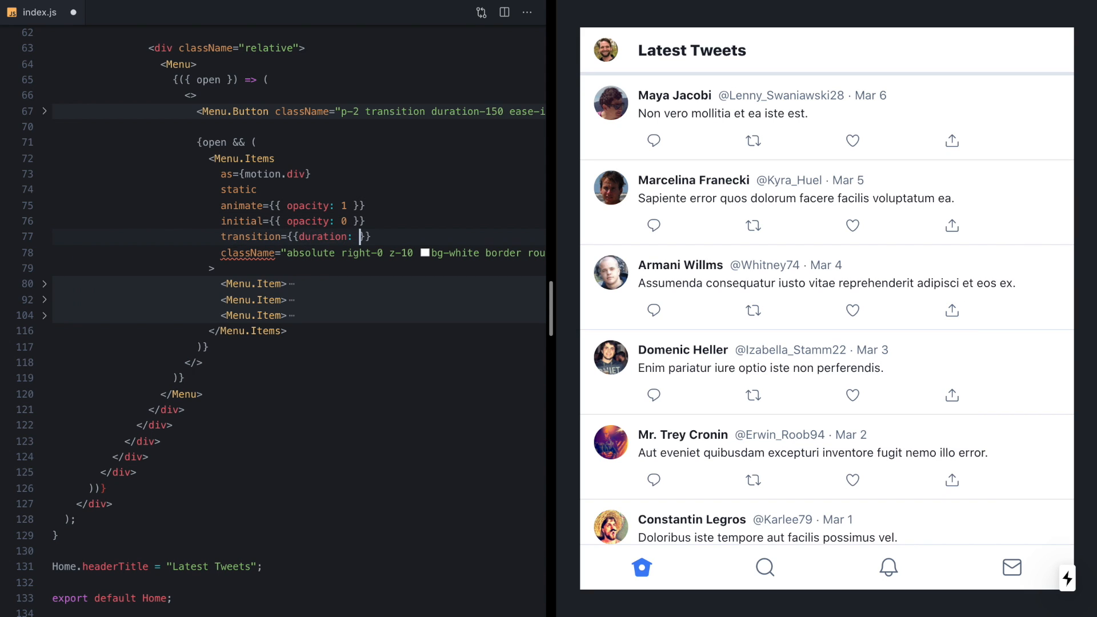
text(0.15)
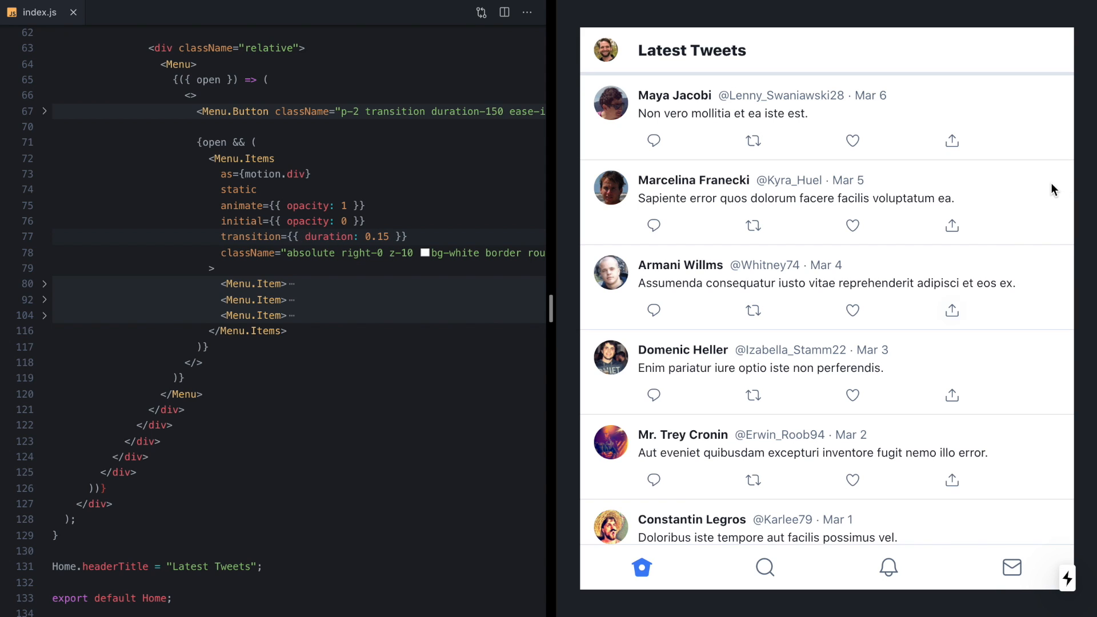
click(953, 141)
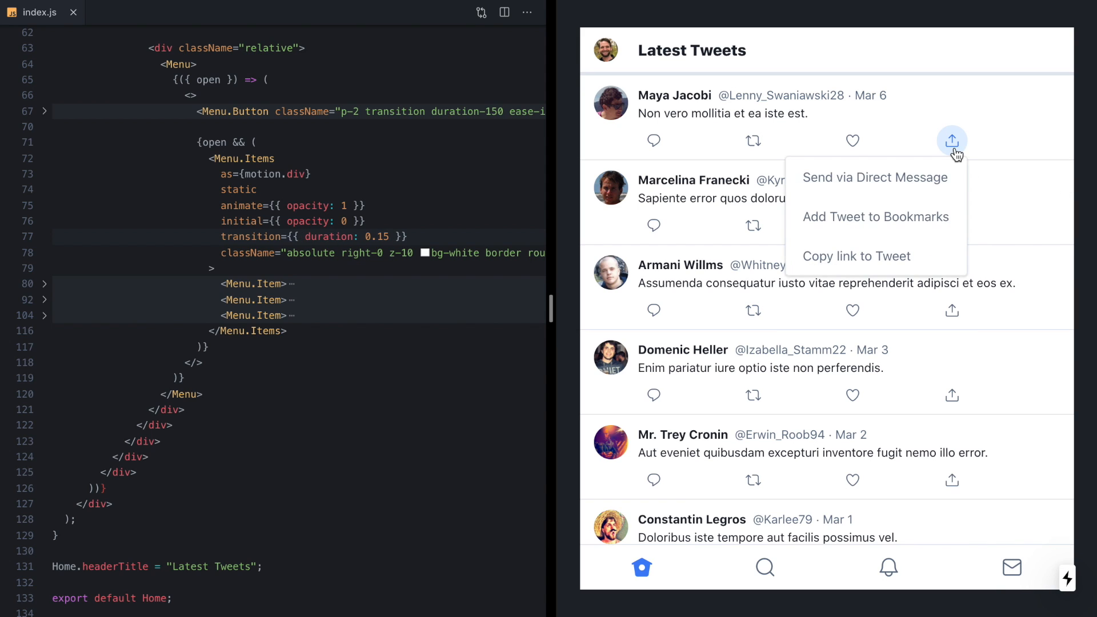
click(1016, 159)
text( height: "auto",)
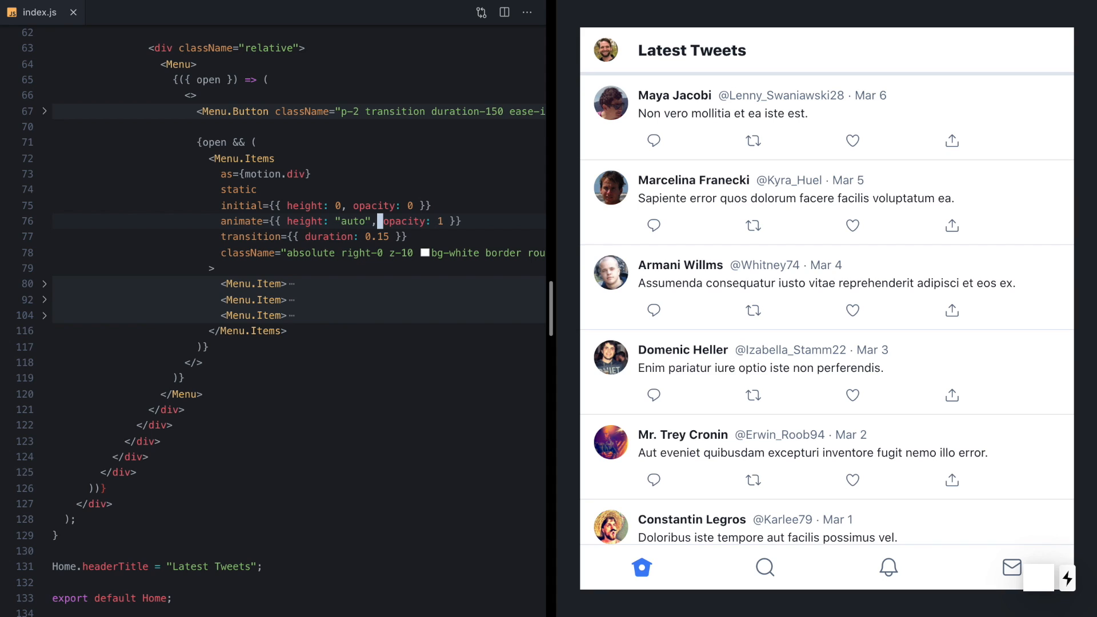
Test the fade-and-grow share menu animation on the first and third tweets in the preview.
click(951, 141)
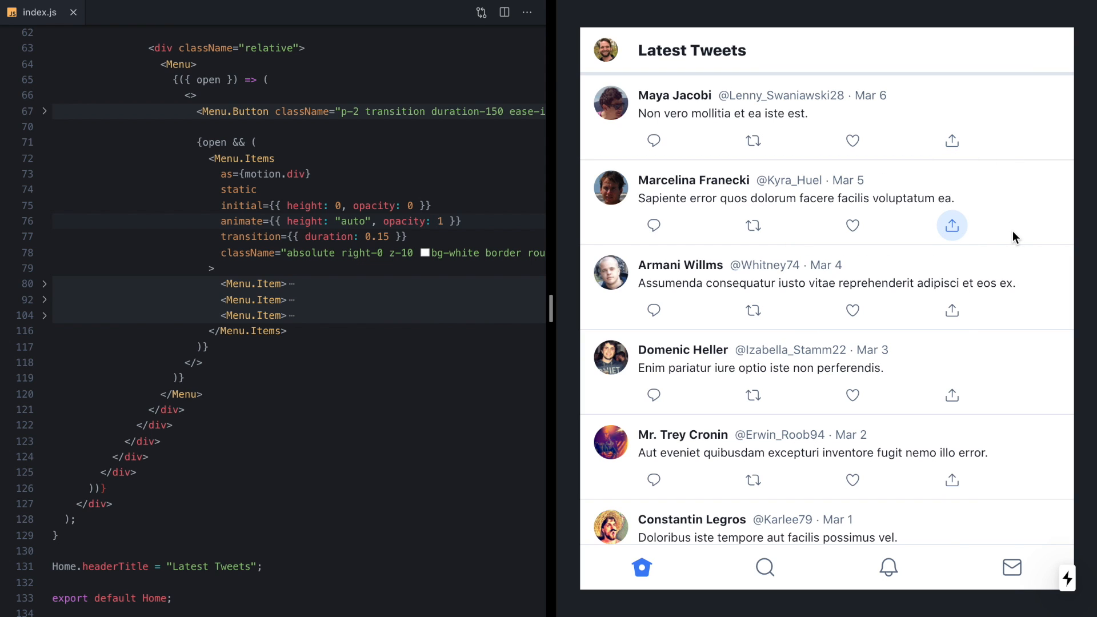
click(952, 225)
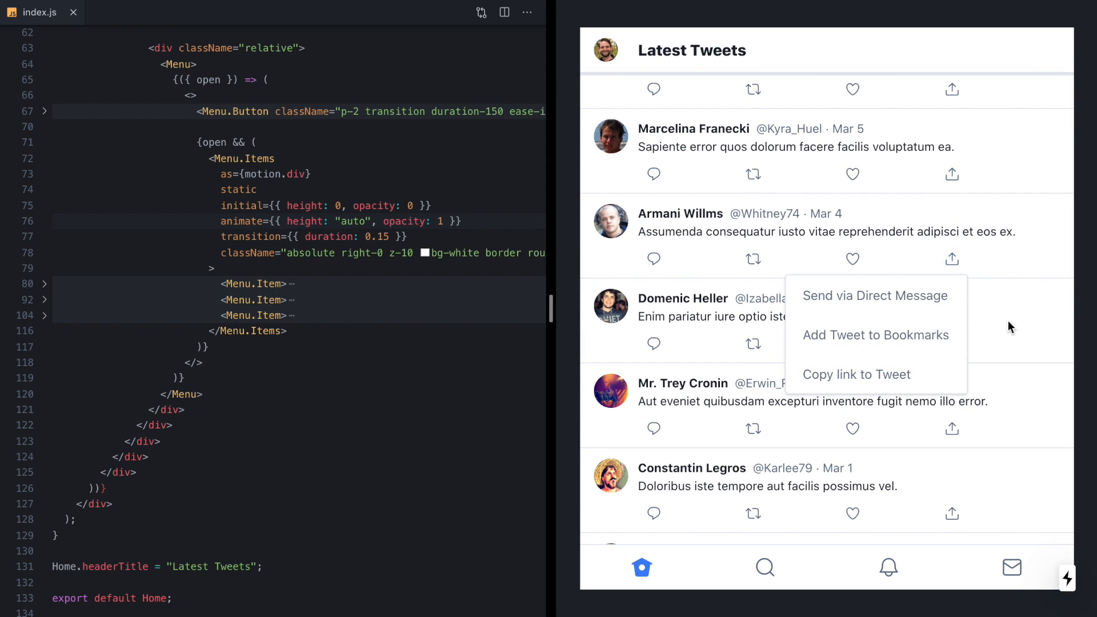